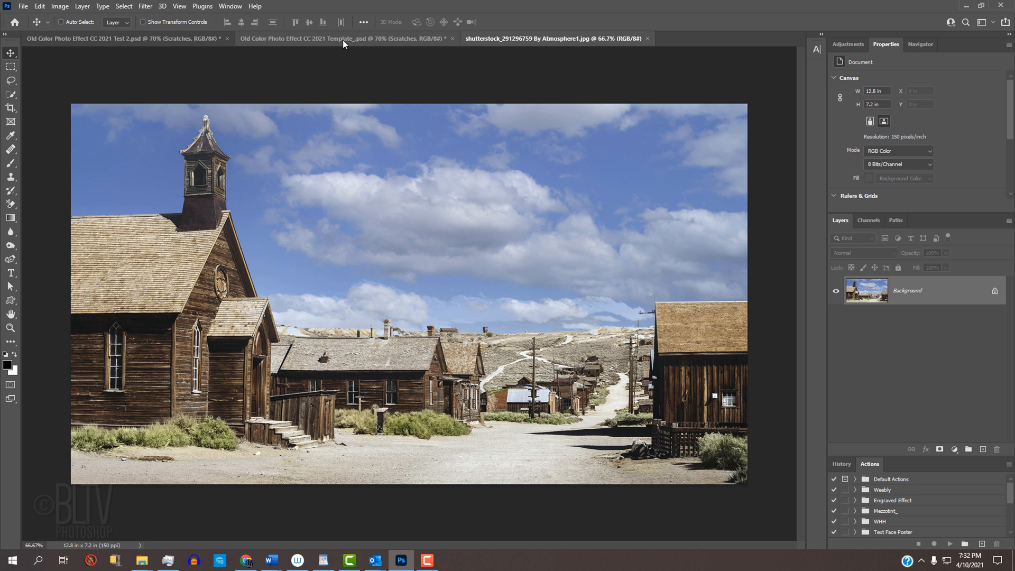
Step: Switch to the vintage template and hide the Scratches and Old stained paper layers
{"action": "left_click", "coordinate": [347, 38]}
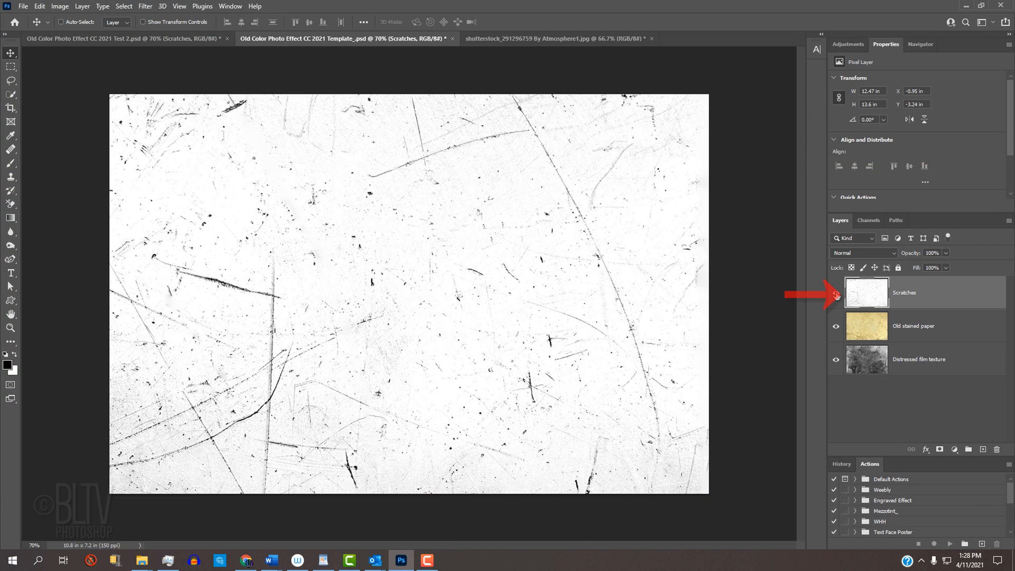
{"action": "left_click", "coordinate": [835, 292]}
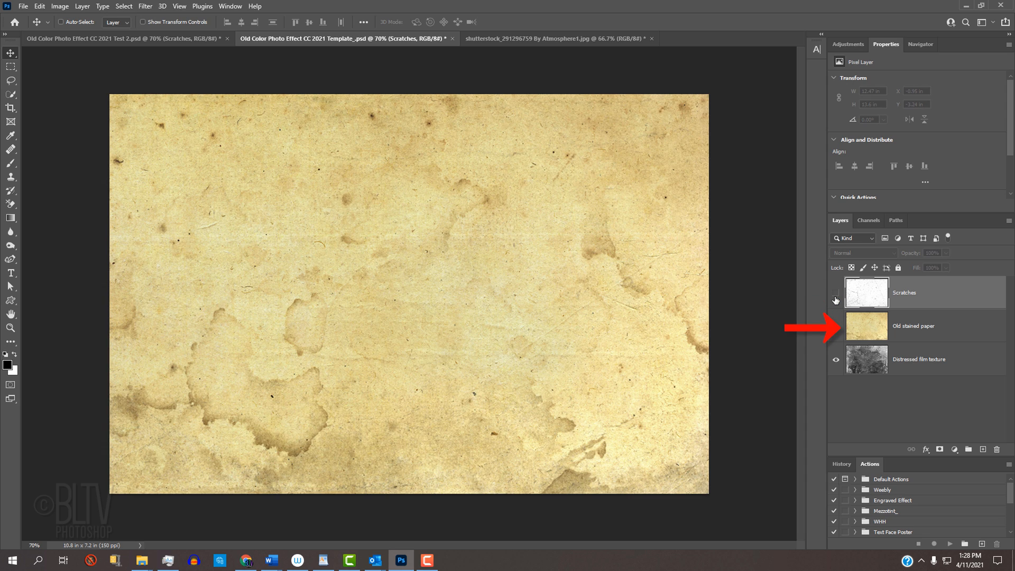
{"action": "left_click", "coordinate": [835, 326]}
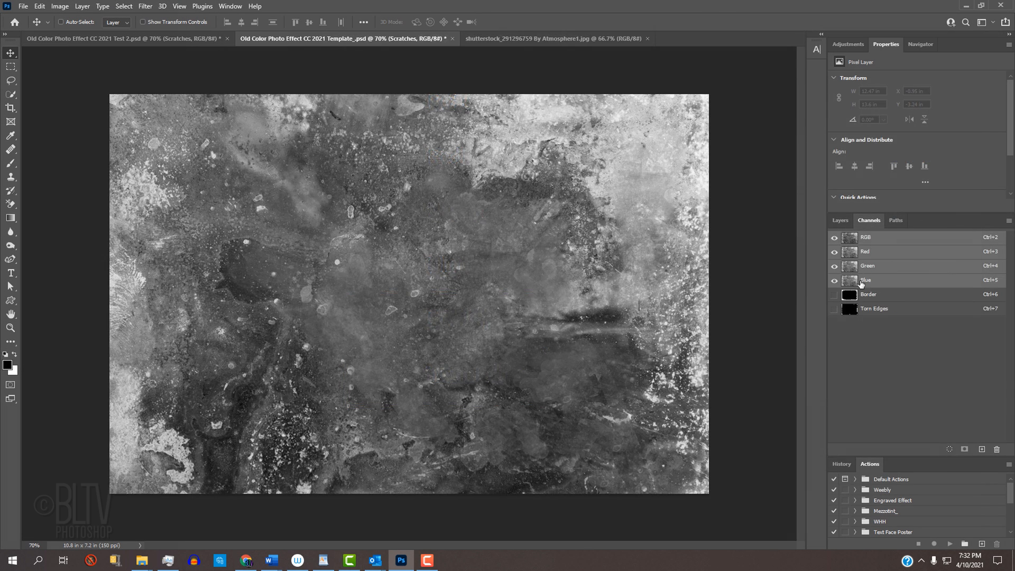
{"action": "left_click", "coordinate": [869, 293]}
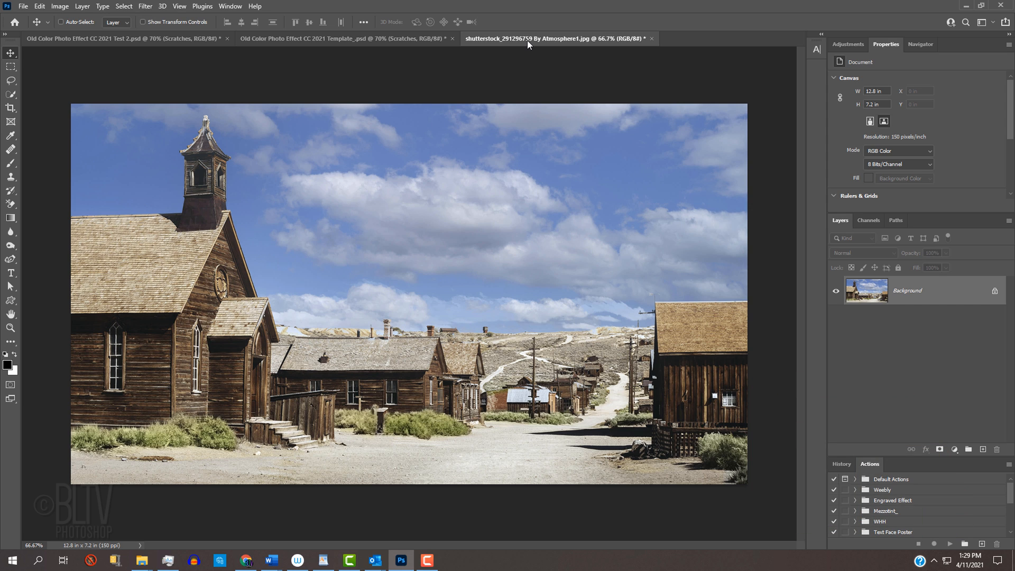
Step: Copy the ghost-town photo and paste it into the template as Layer 1
{"action": "key", "text": "v"}
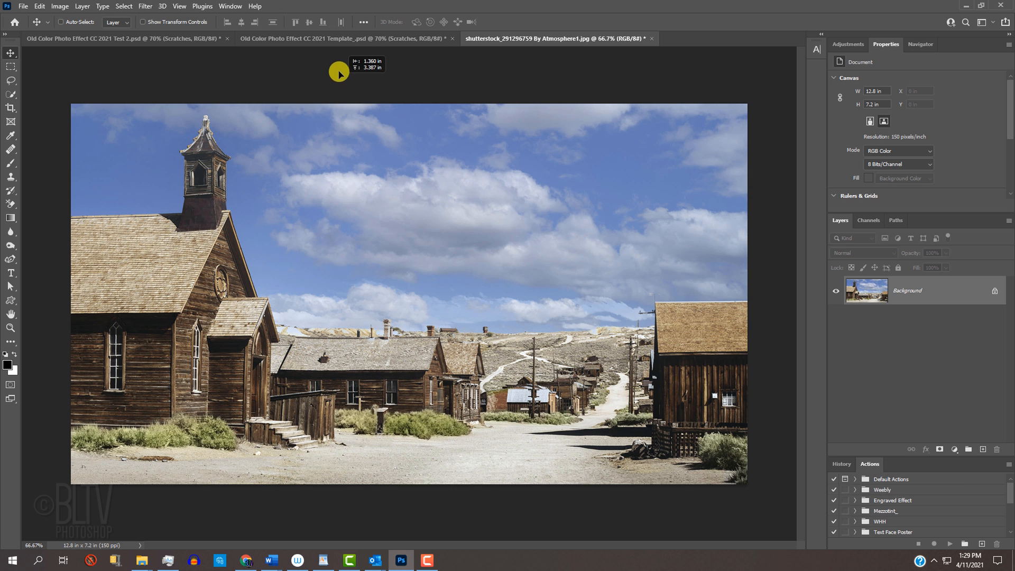
{"action": "left_click", "coordinate": [344, 48]}
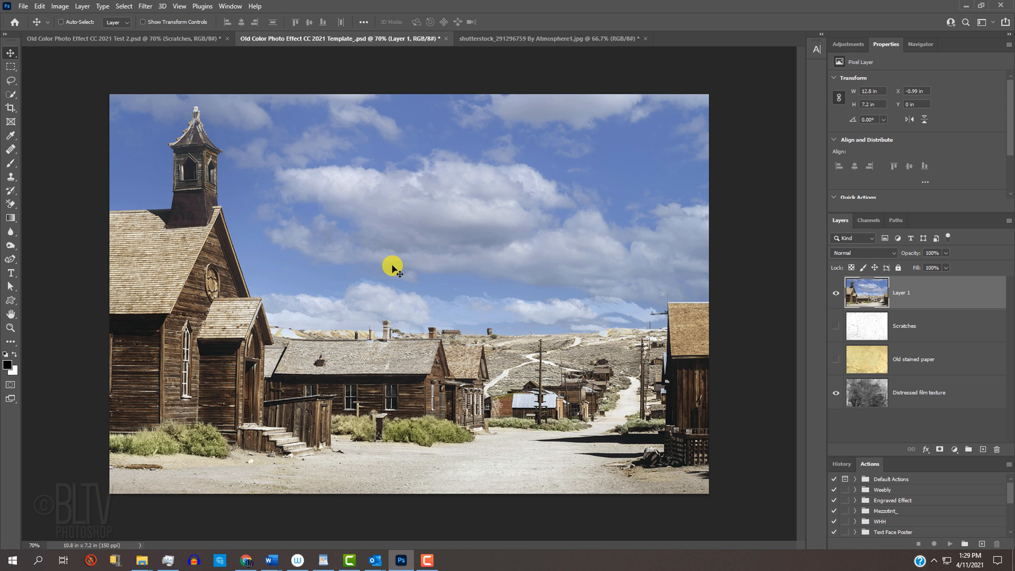
{"action": "key", "text": "Ctrl+t"}
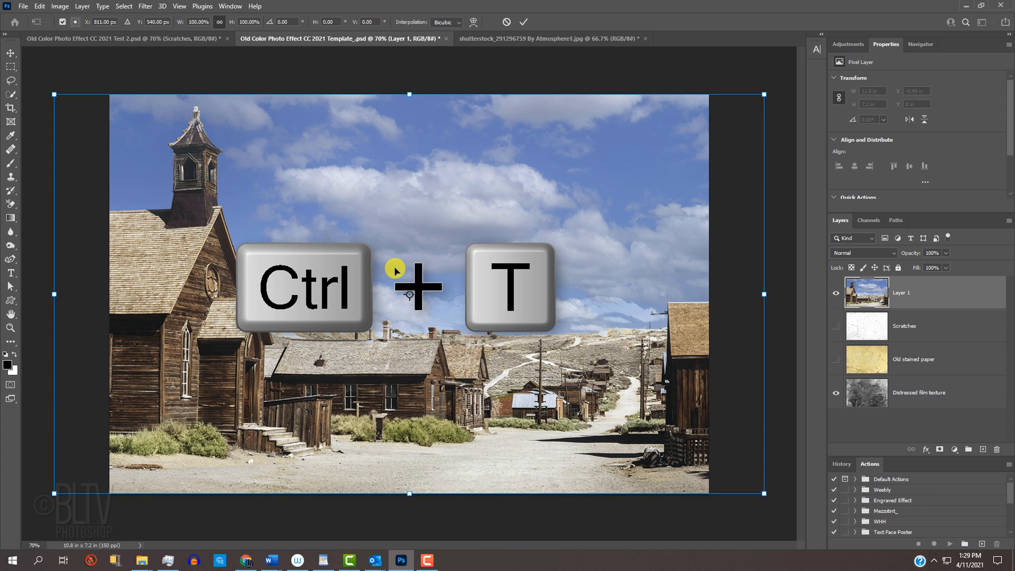
{"action": "key", "text": "Ctrl+T"}
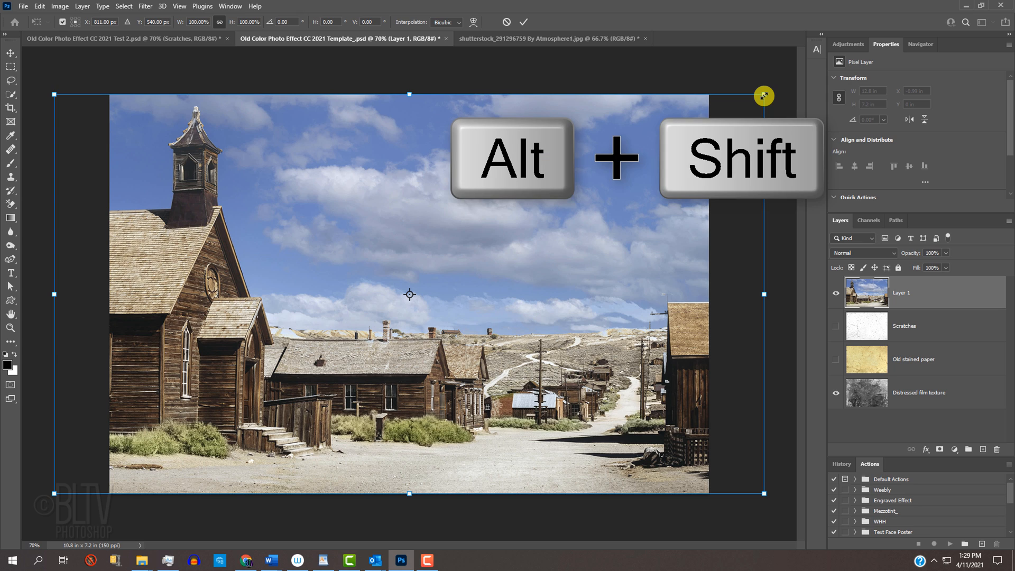
Step: Free-transform Layer 1 proportionally from the centre until it covers the canvas, then commit
{"action": "left_click_drag", "start_coordinate": [764, 96], "coordinate": [596, 220]}
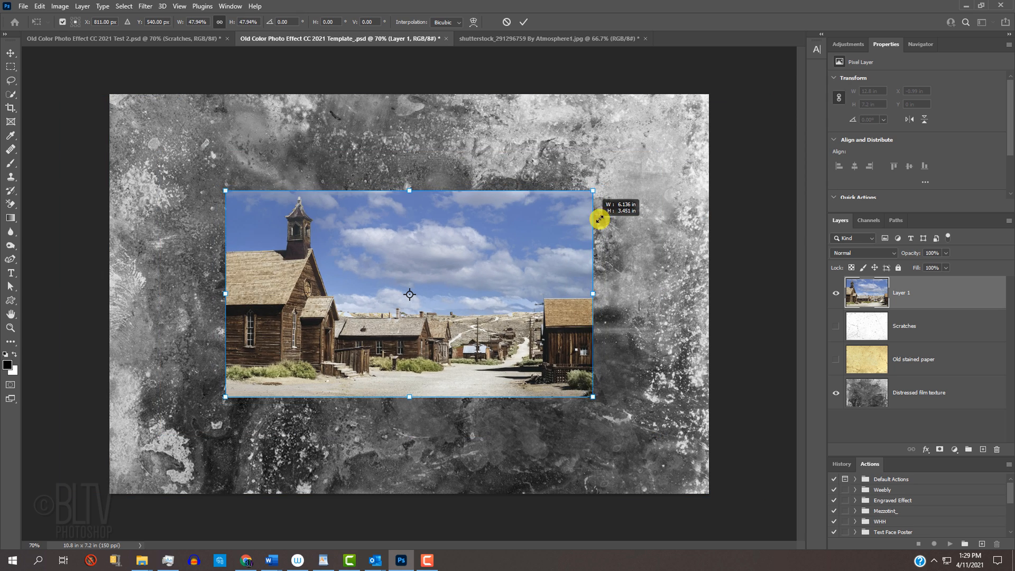
{"action": "left_click_drag", "start_coordinate": [591, 190], "coordinate": [792, 41]}
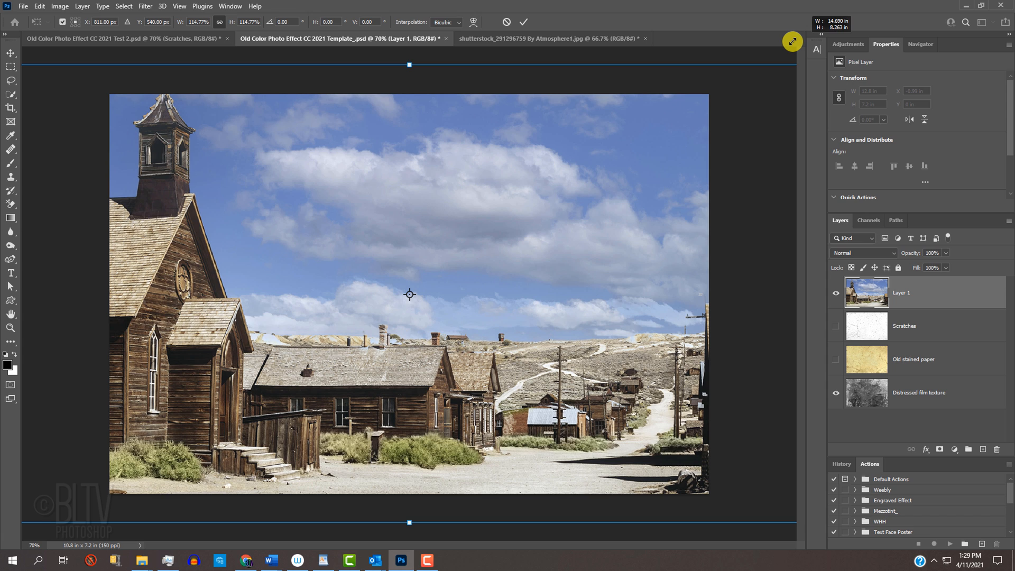
{"action": "key", "text": "Alt"}
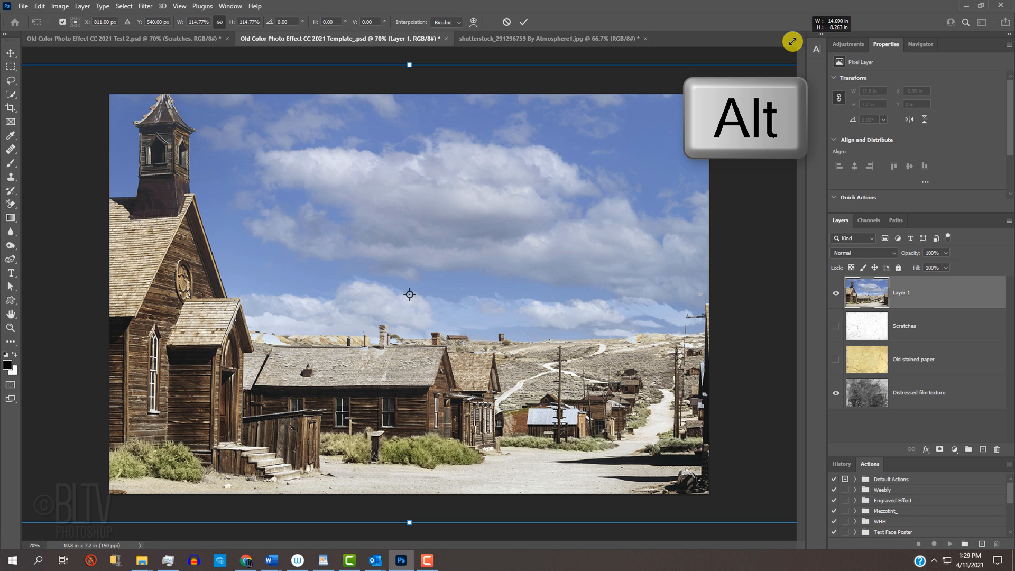
{"action": "key", "text": "alt"}
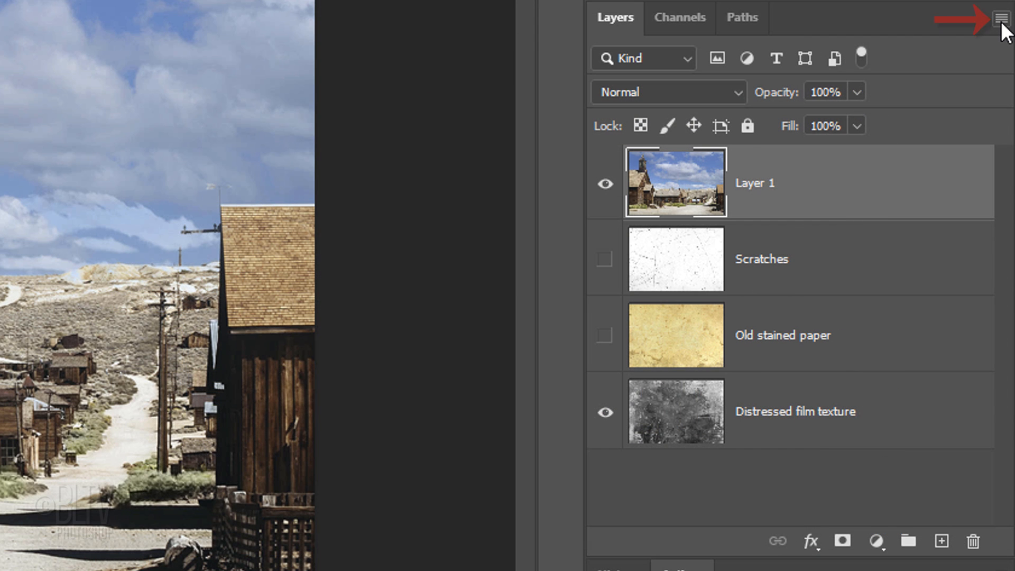
Step: Convert the photo layer to a smart object and hide the Distressed film texture layer
{"action": "left_click", "coordinate": [1000, 19]}
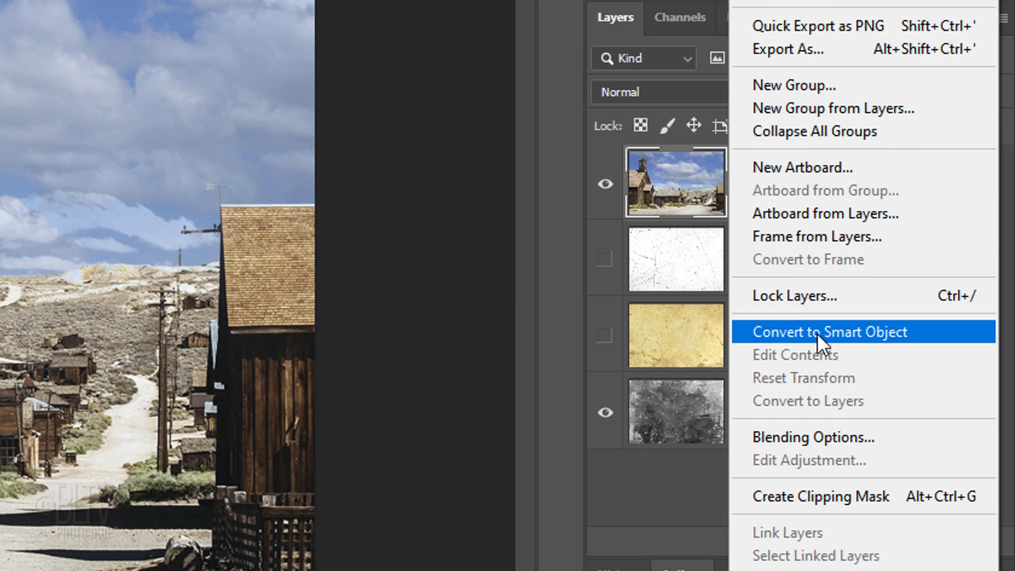
{"action": "left_click", "coordinate": [821, 332]}
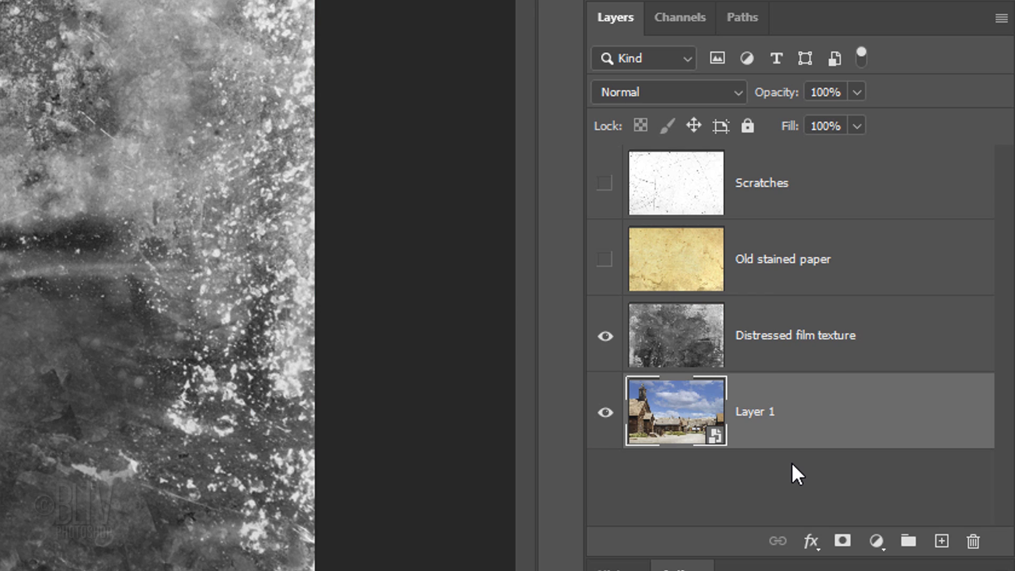
{"action": "left_click", "coordinate": [605, 335]}
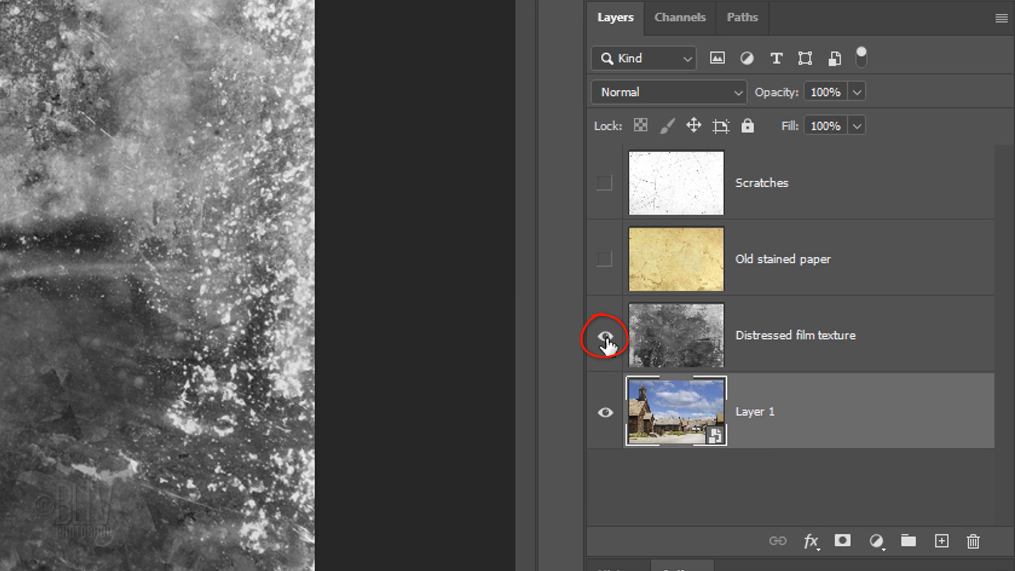
{"action": "left_click", "coordinate": [605, 334]}
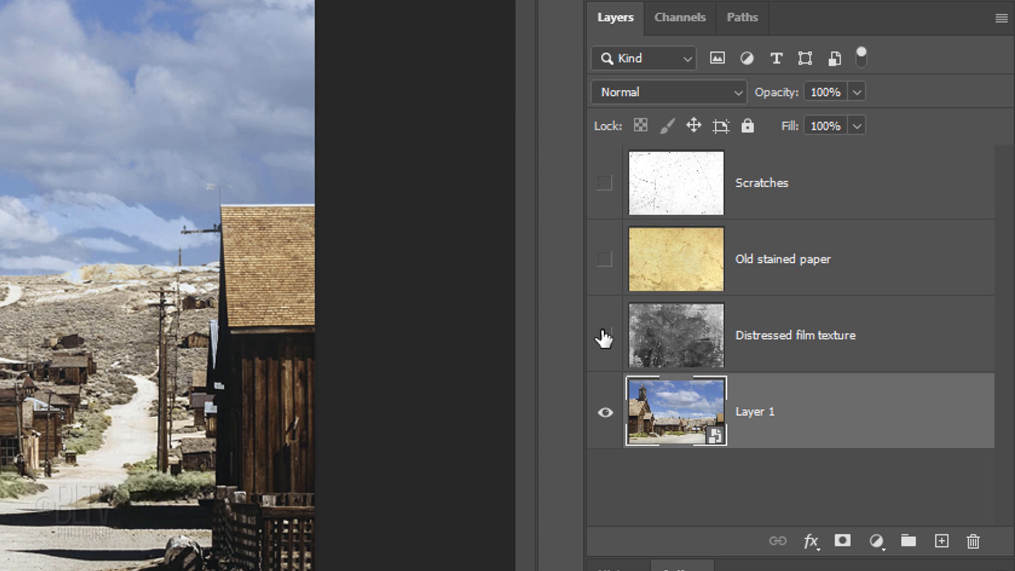
Step: Duplicate the photo smart object, move the copy above the stained paper, hide it, and reshow the film texture
{"action": "key", "text": "Ctrl+J"}
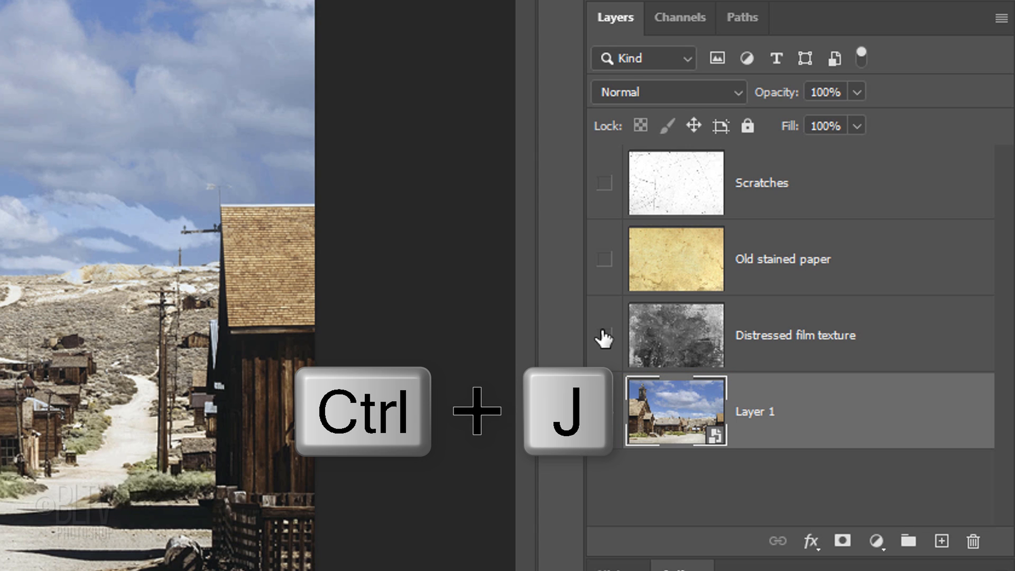
{"action": "key", "text": "Ctrl+J"}
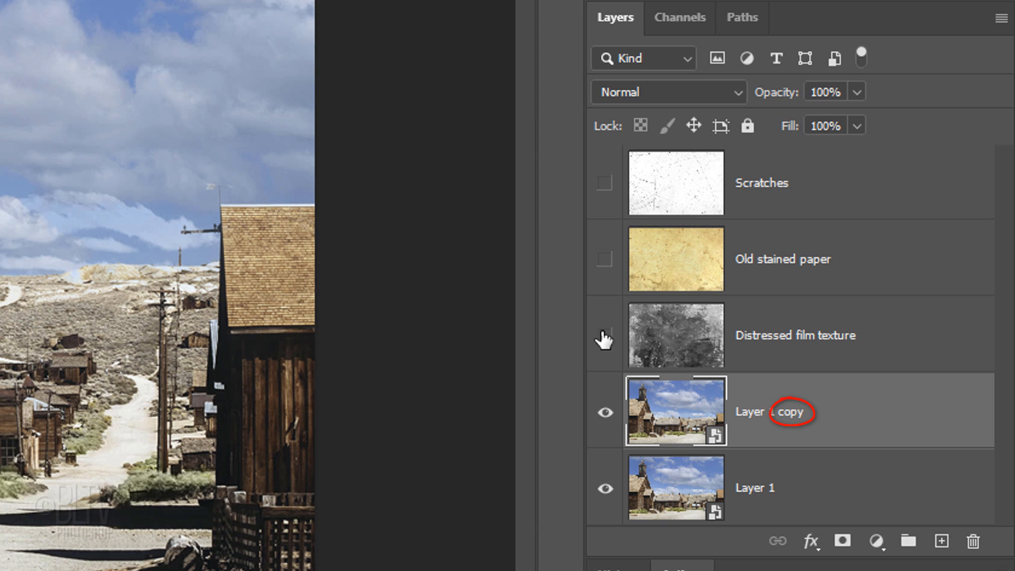
{"action": "left_click_drag", "start_coordinate": [676, 411], "coordinate": [676, 226]}
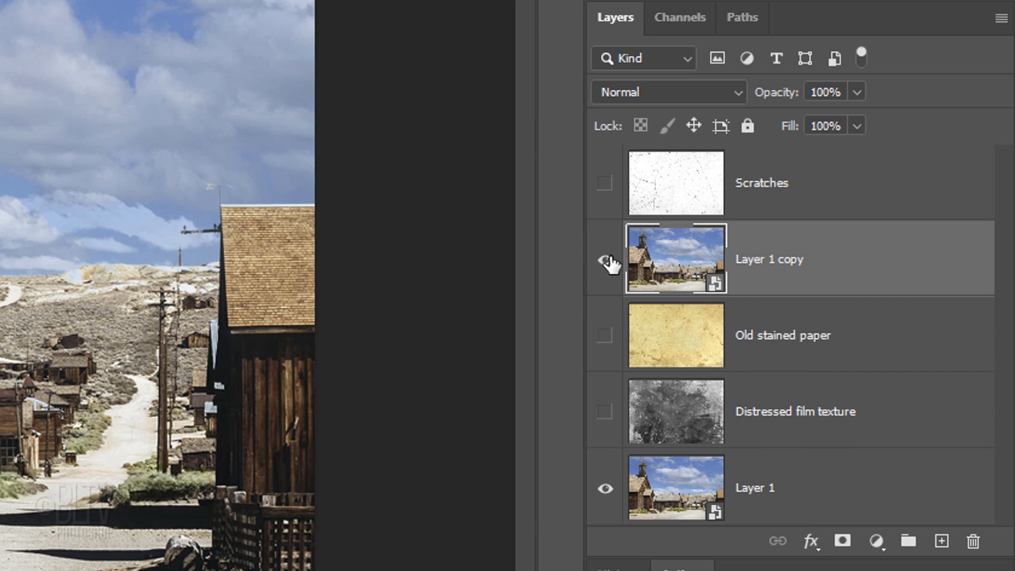
{"action": "left_click", "coordinate": [604, 265]}
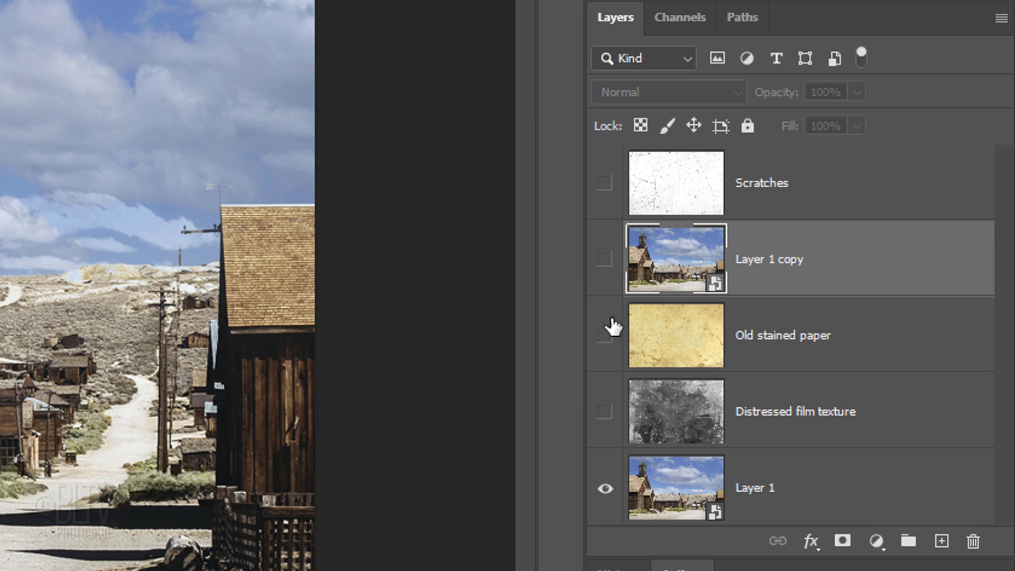
{"action": "left_click", "coordinate": [605, 413]}
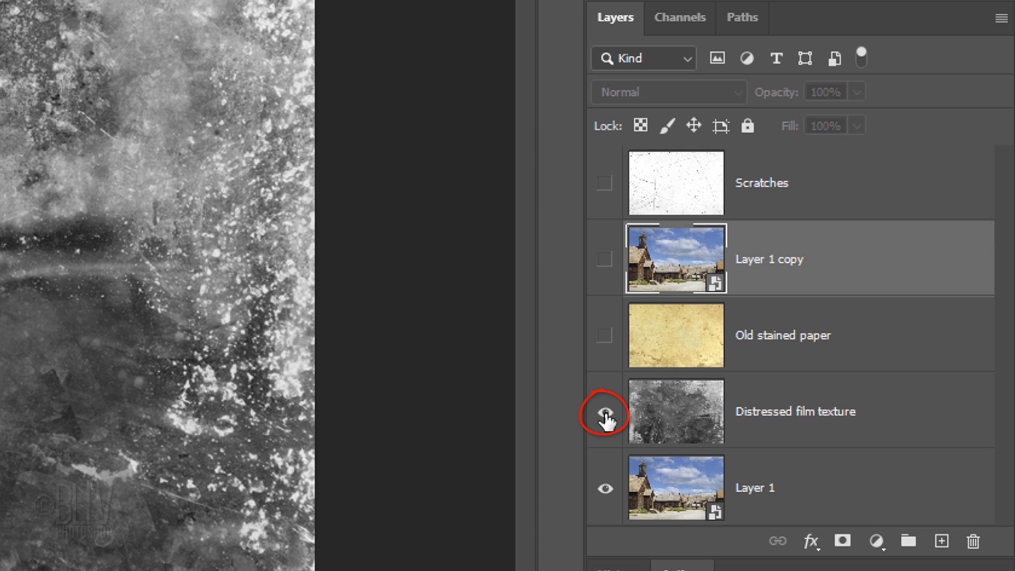
{"action": "left_click", "coordinate": [605, 412]}
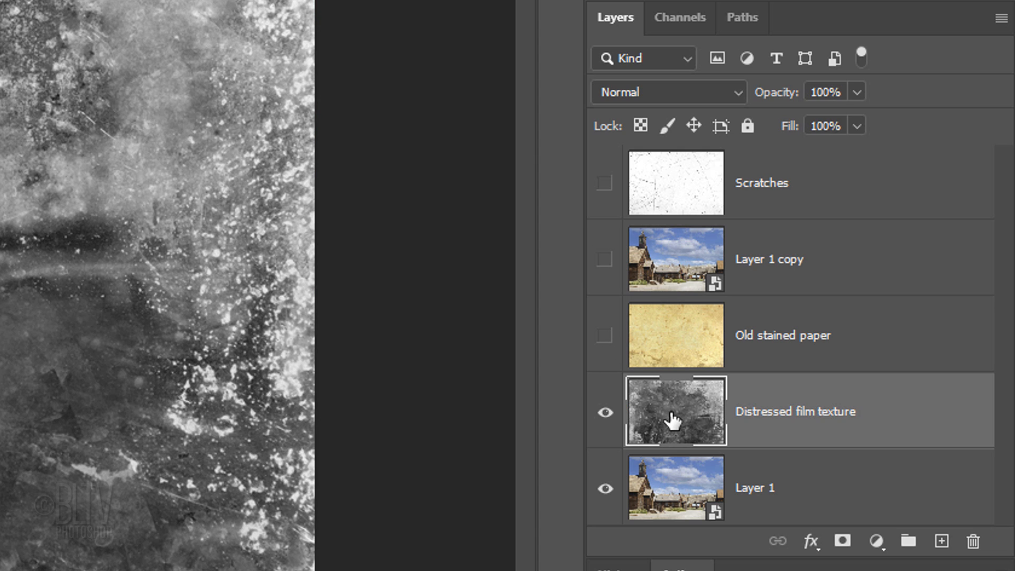
Step: Blend the Distressed film texture layer in Overlay mode
{"action": "left_click", "coordinate": [668, 92]}
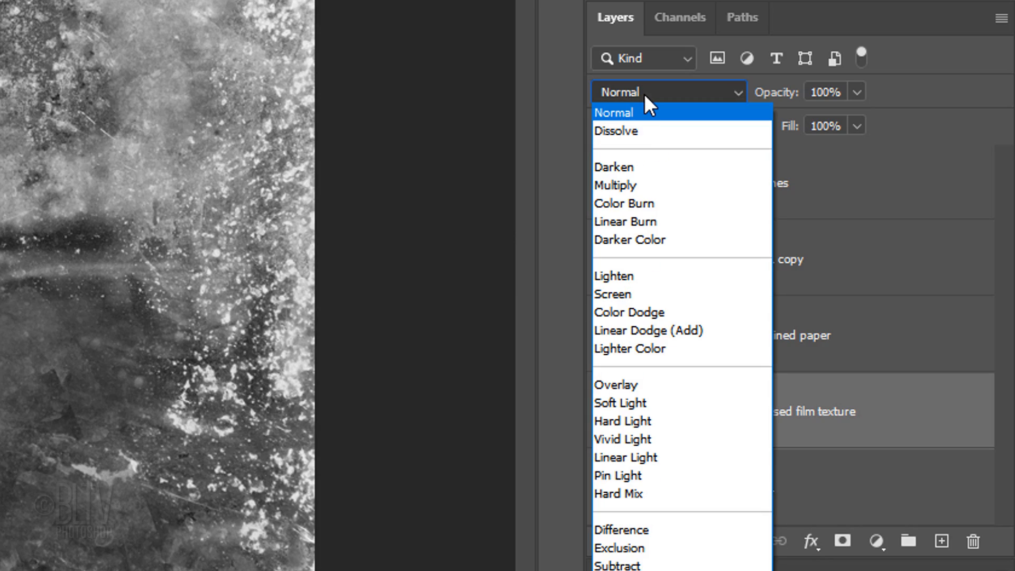
{"action": "left_click", "coordinate": [617, 397]}
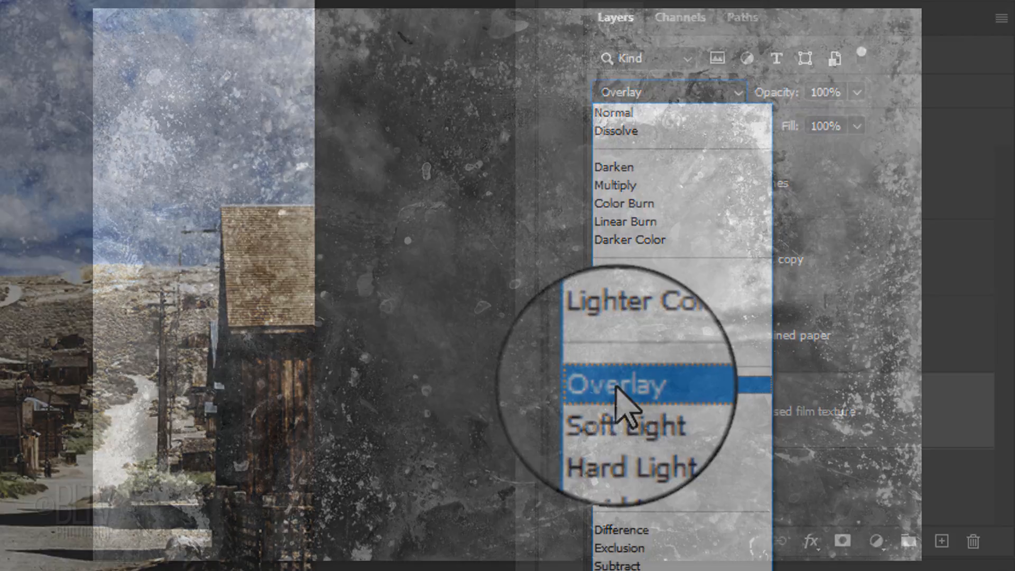
{"action": "left_click", "coordinate": [626, 385]}
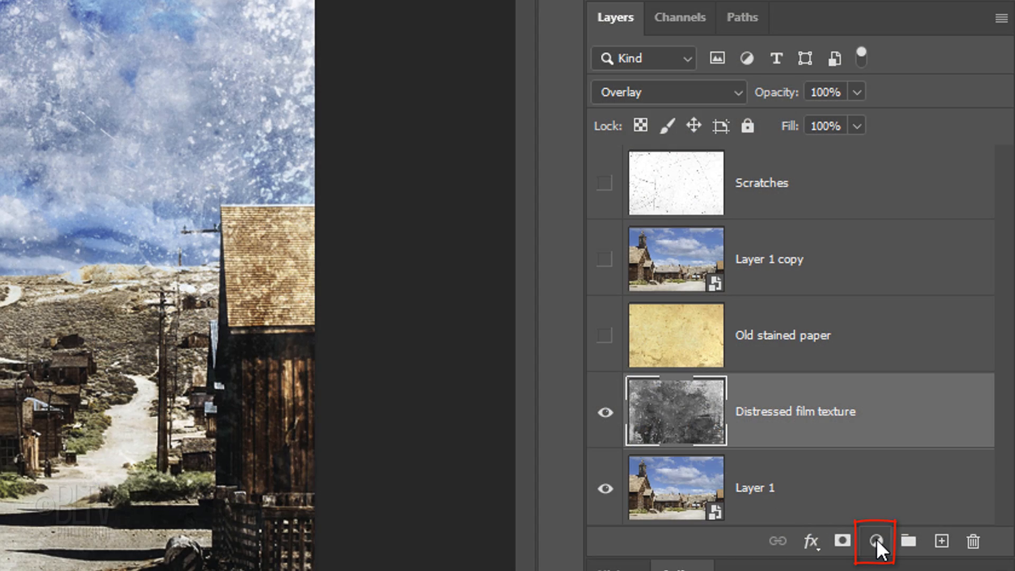
Step: Add a Gradient Map adjustment layer and go to edit its gradient
{"action": "left_click", "coordinate": [871, 539]}
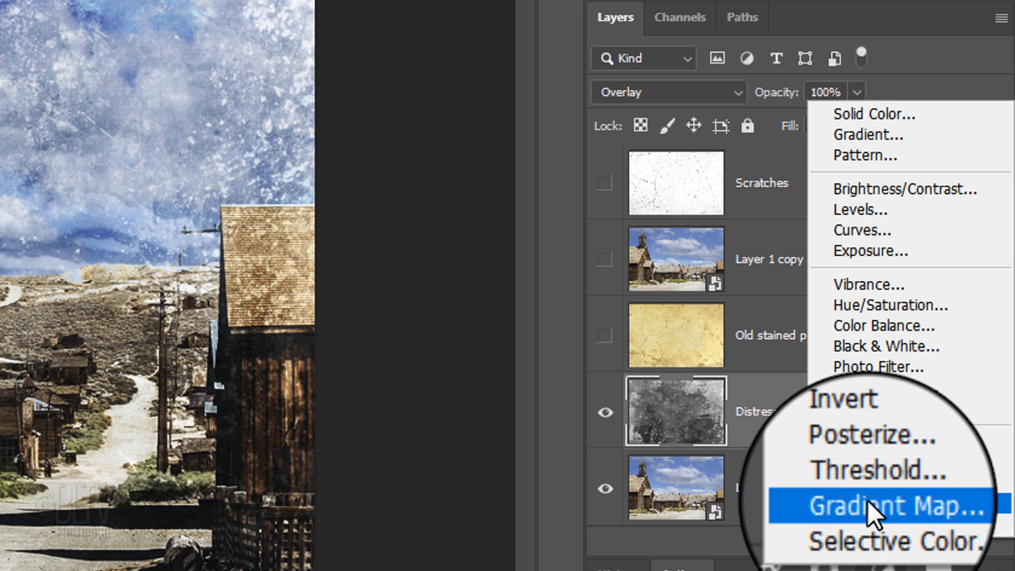
{"action": "left_click", "coordinate": [871, 506]}
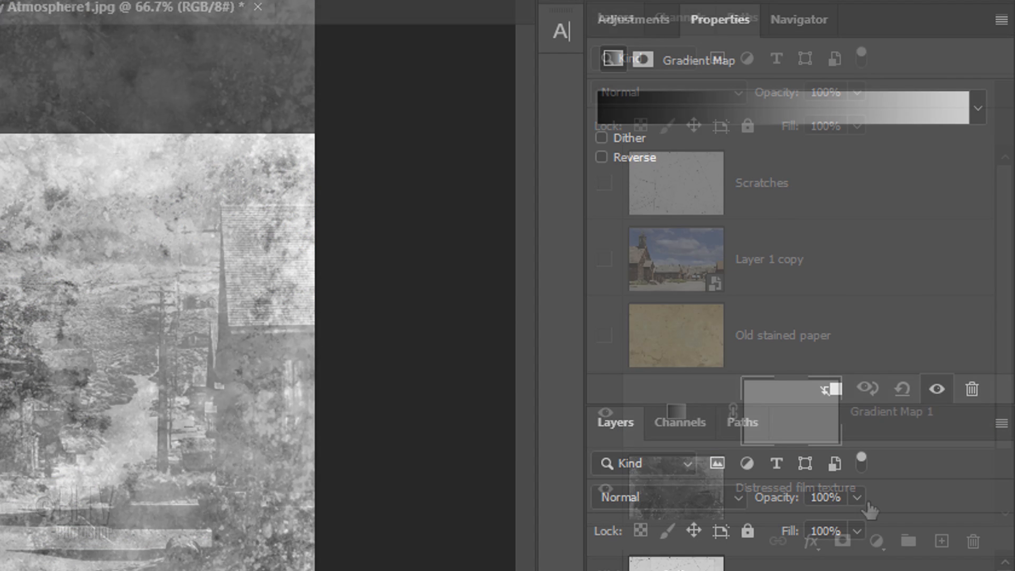
{"action": "left_click", "coordinate": [782, 104]}
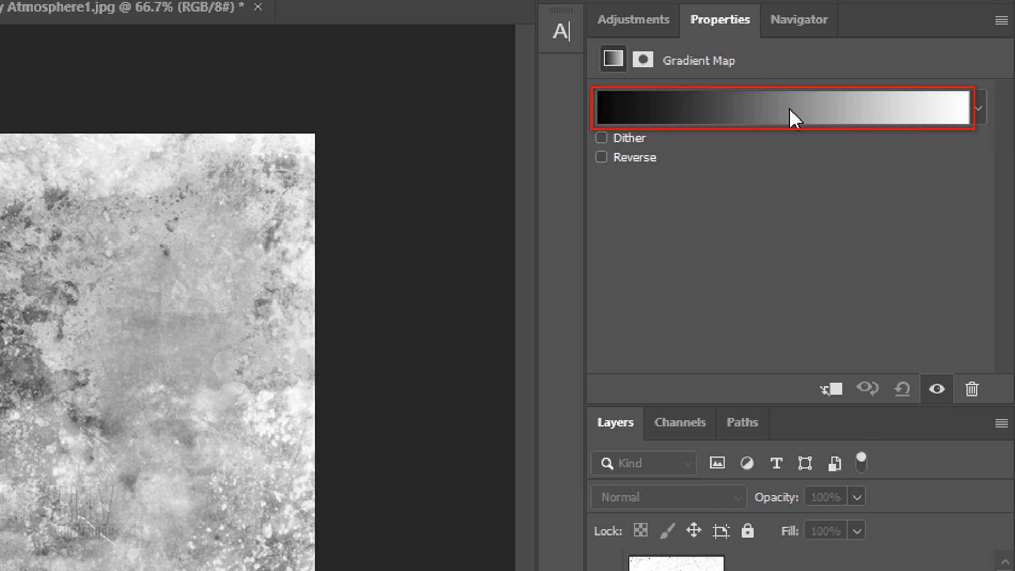
Step: Start from the Black, White preset and set the dark stop to 2F2E2C
{"action": "left_click", "coordinate": [786, 103]}
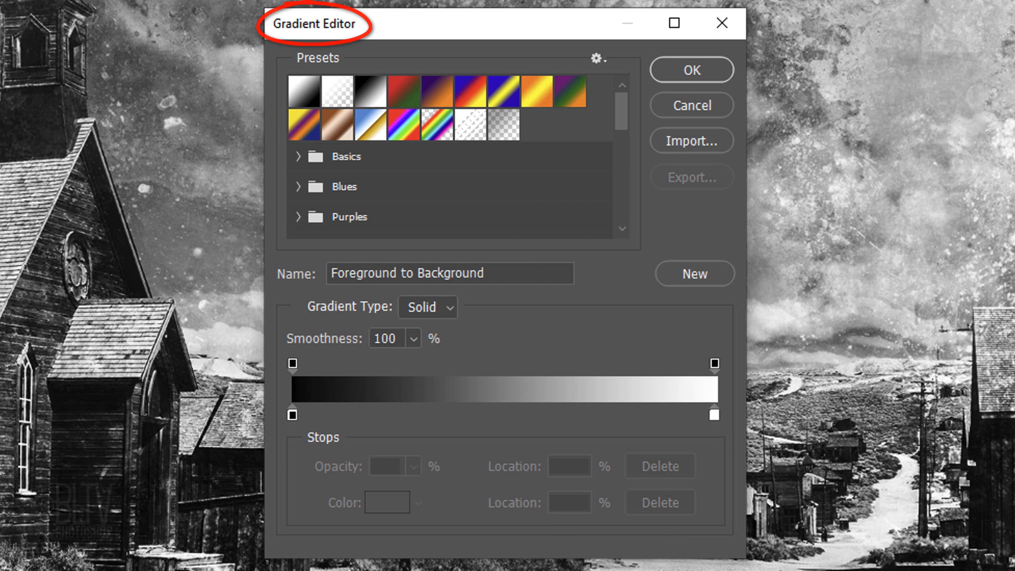
{"action": "left_click", "coordinate": [372, 89]}
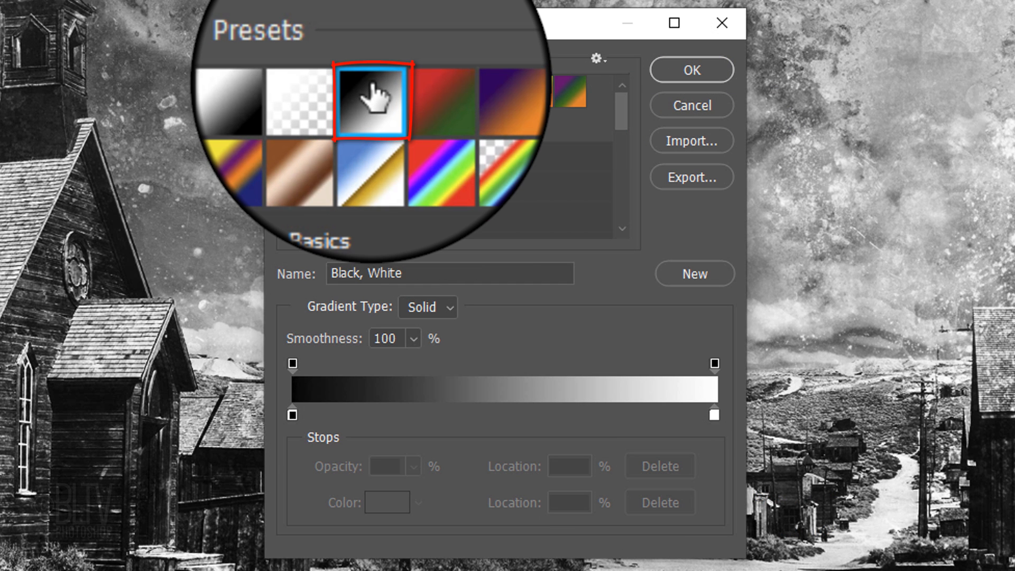
{"action": "left_click", "coordinate": [292, 415]}
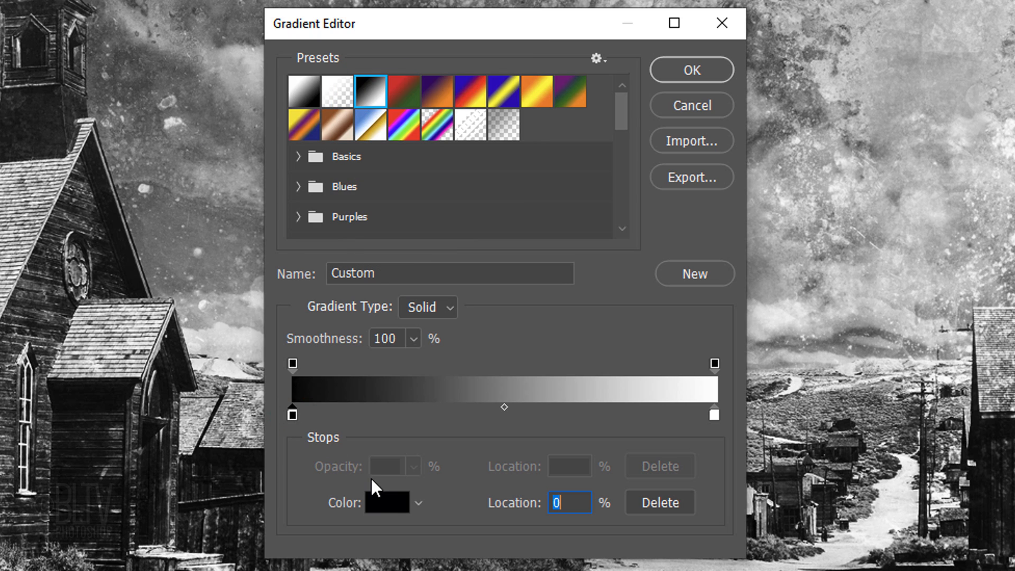
{"action": "left_click", "coordinate": [391, 502]}
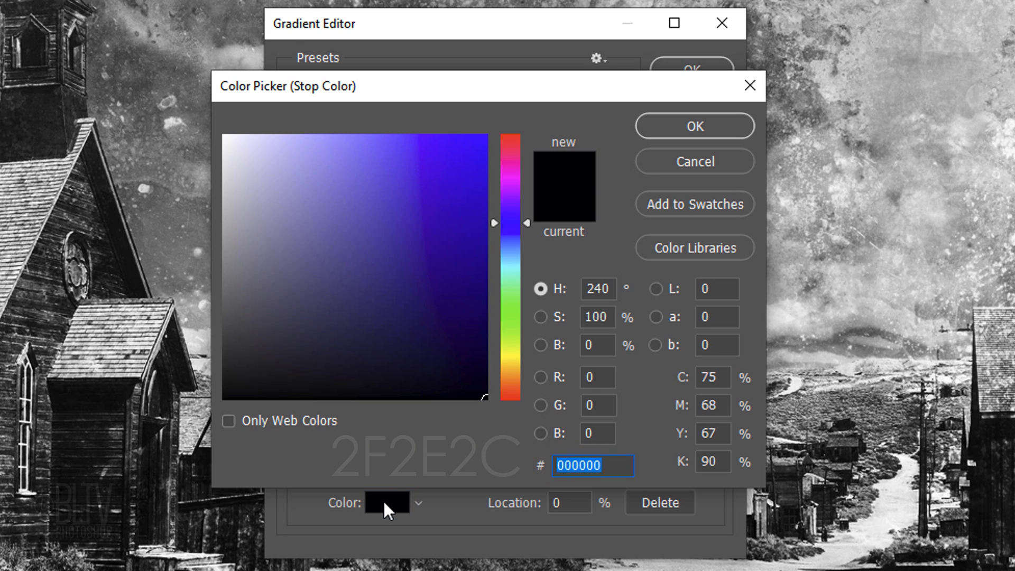
{"action": "type", "text": "2F2"}
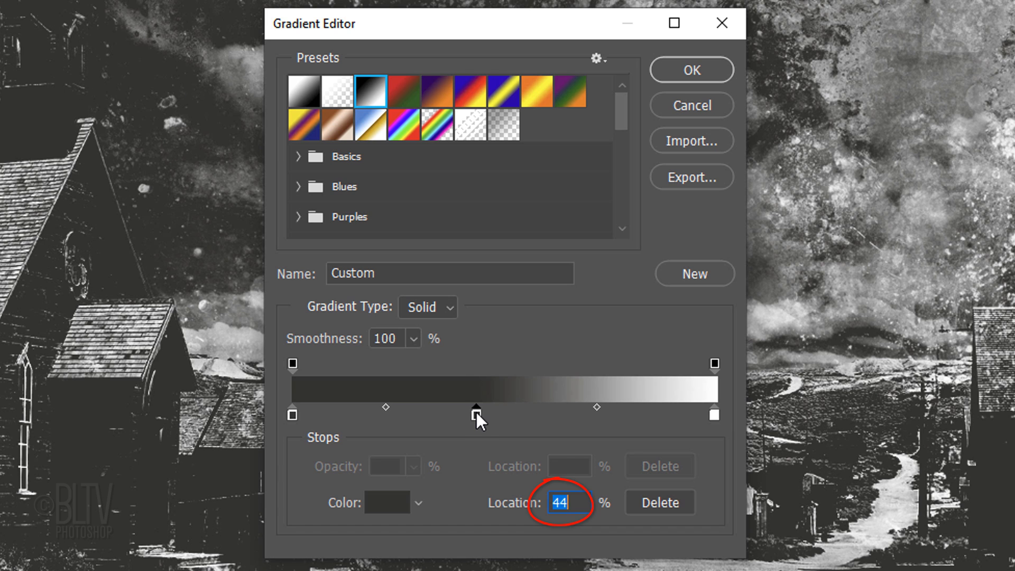
Step: Add a tan middle stop 90805B and set the light stop to FFFDF5 for a sepia tone
{"action": "left_click", "coordinate": [385, 503]}
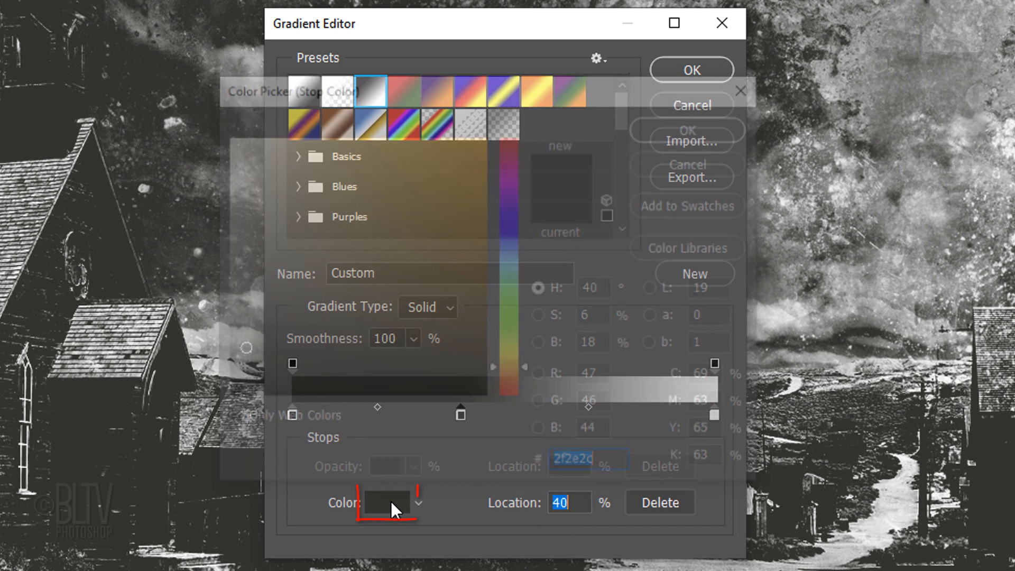
{"action": "left_click", "coordinate": [387, 503]}
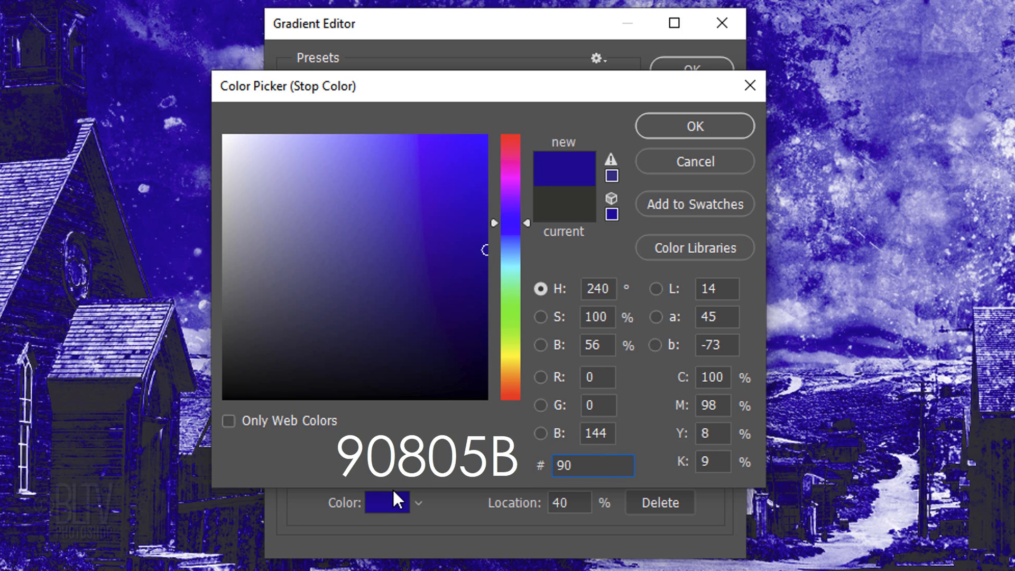
{"action": "type", "text": "90805b"}
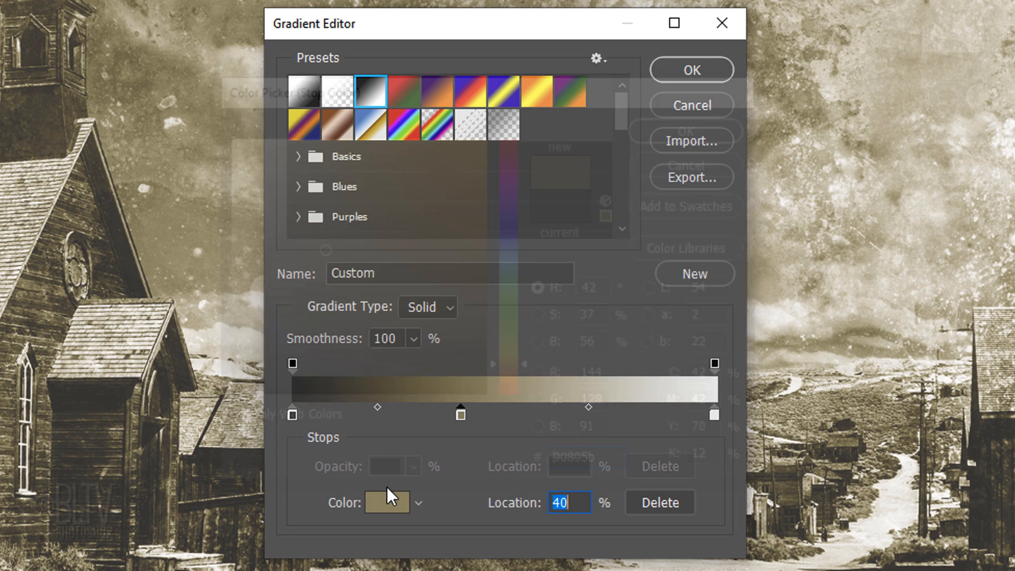
{"action": "left_click", "coordinate": [713, 410]}
{"action": "type", "text": "90"}
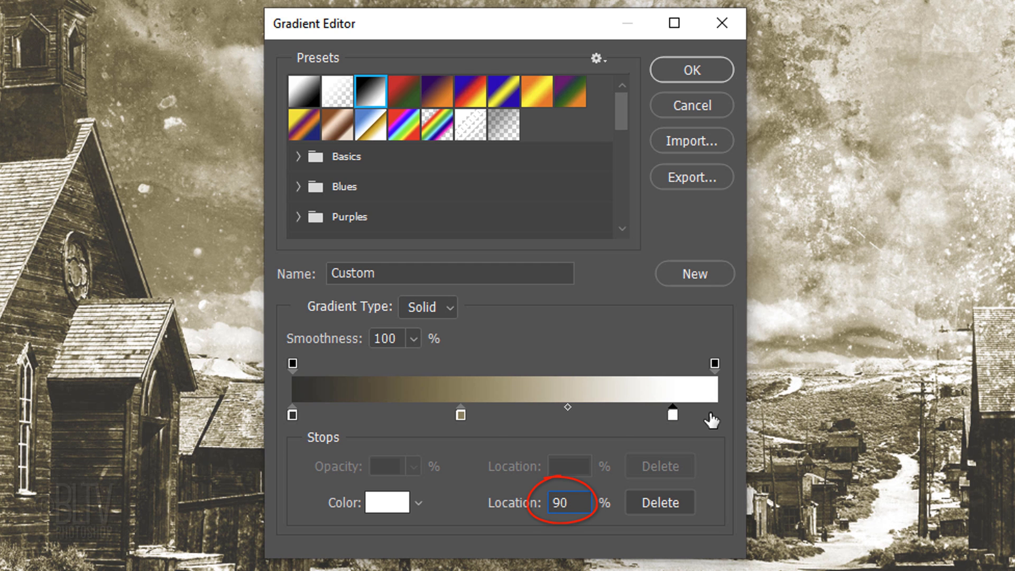
{"action": "left_click", "coordinate": [383, 502]}
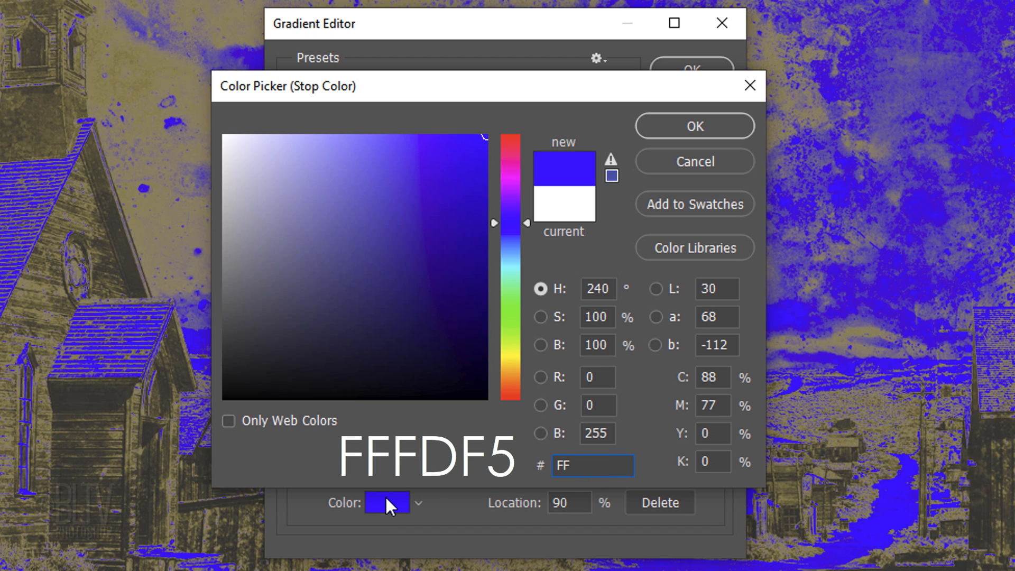
{"action": "type", "text": "FFFD"}
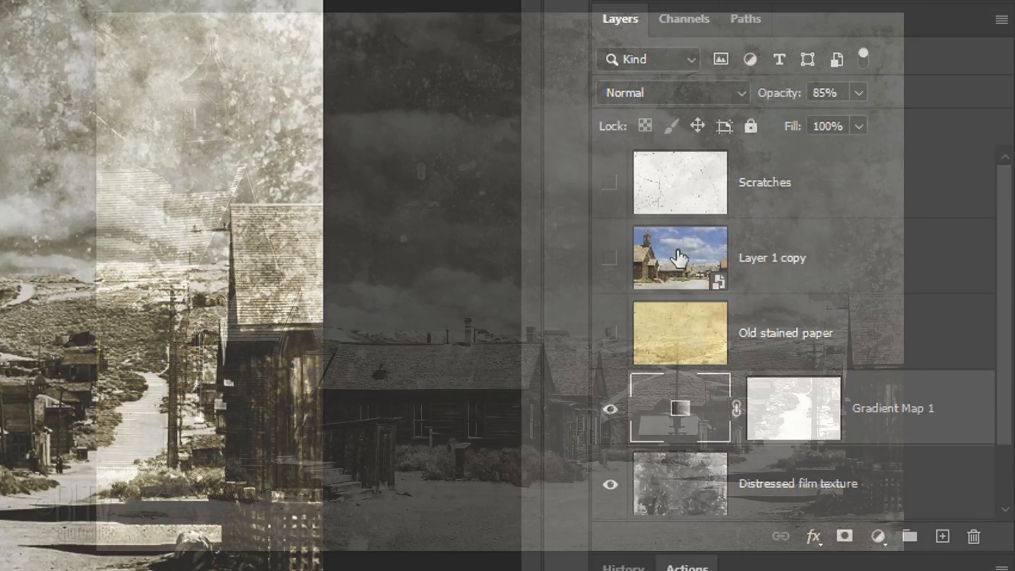
Step: Show Old stained paper, duplicate it, move the copy above Layer 1 copy and hide it
{"action": "left_click", "coordinate": [610, 333]}
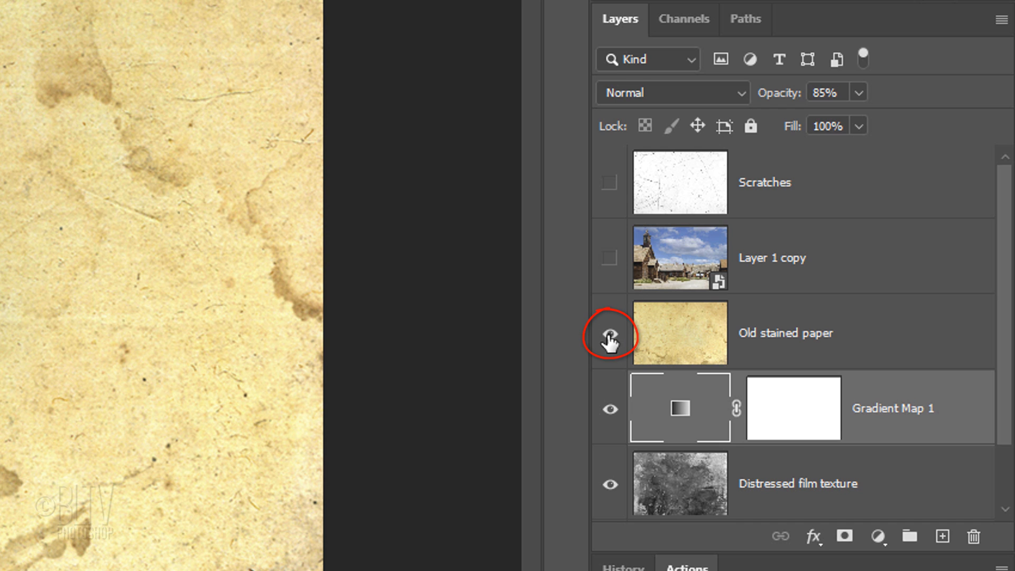
{"action": "key", "text": "Ctrl+J"}
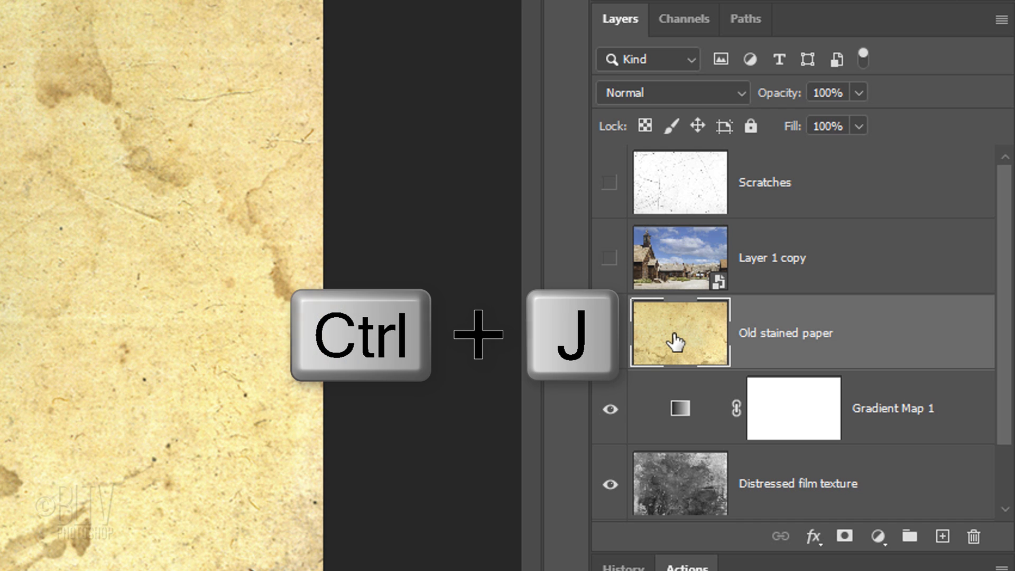
{"action": "key", "text": "Ctrl+J"}
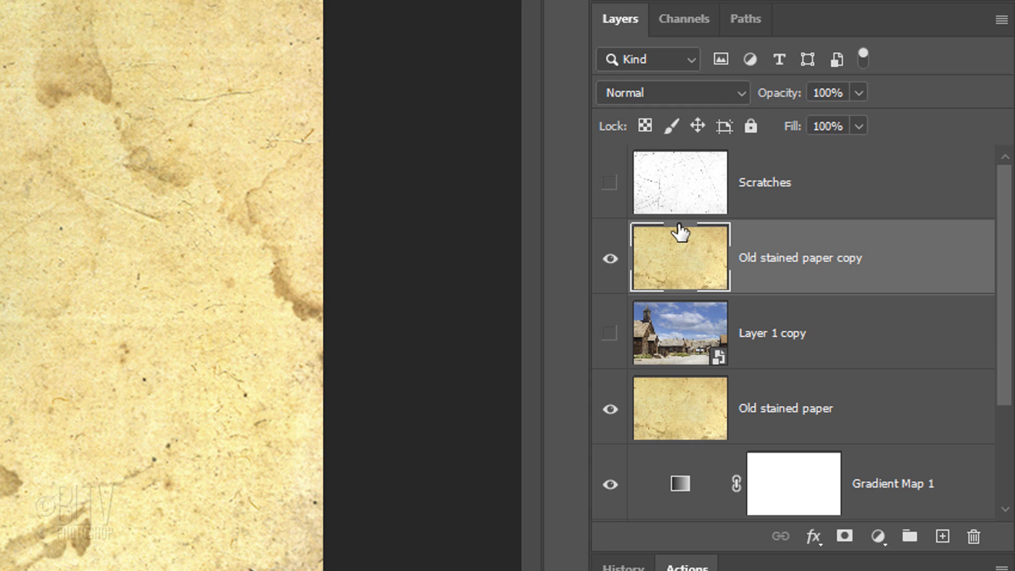
{"action": "left_click", "coordinate": [609, 259]}
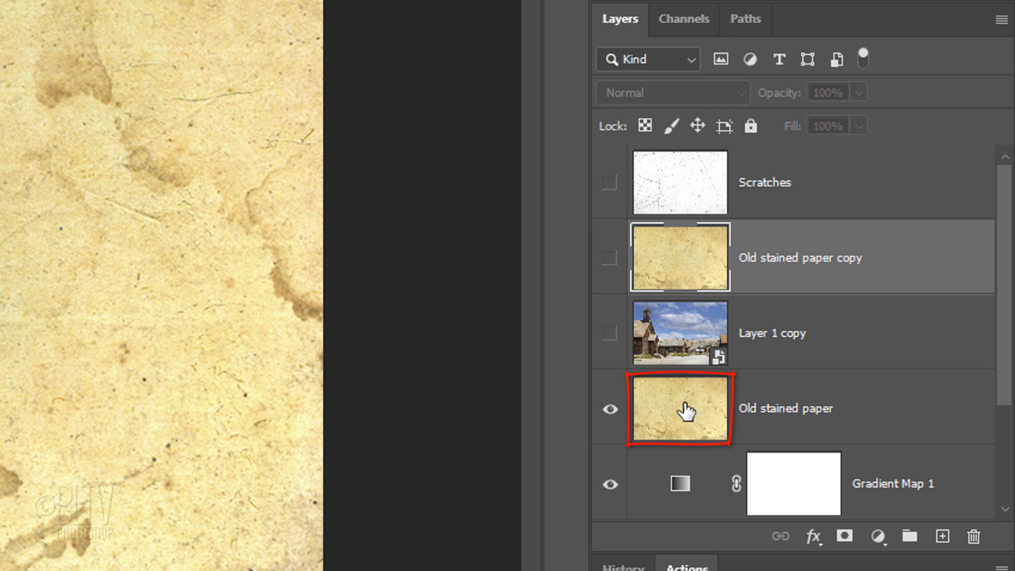
Step: Set Old stained paper to 50% opacity and add a white layer mask
{"action": "left_click", "coordinate": [678, 410]}
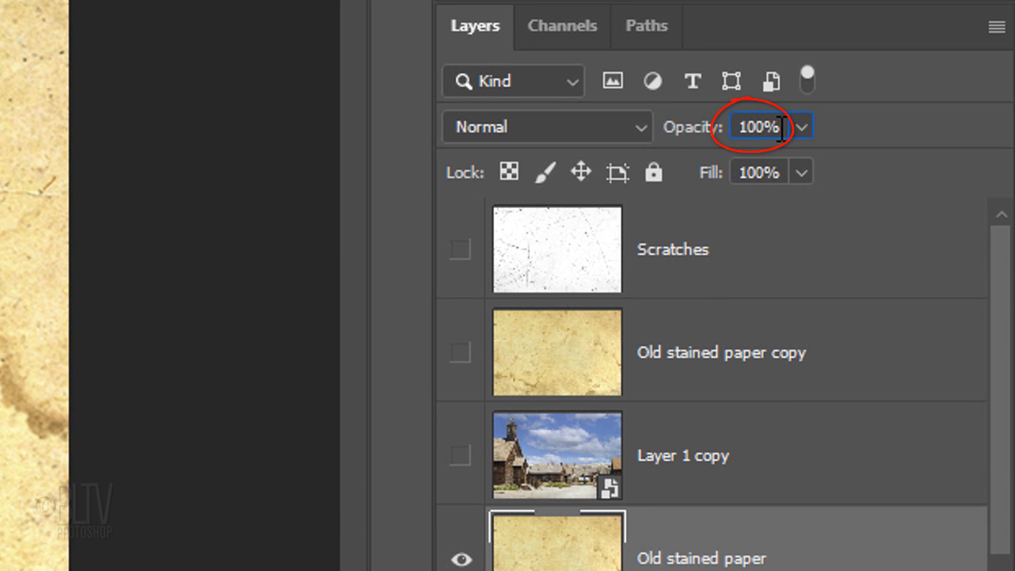
{"action": "type", "text": "50"}
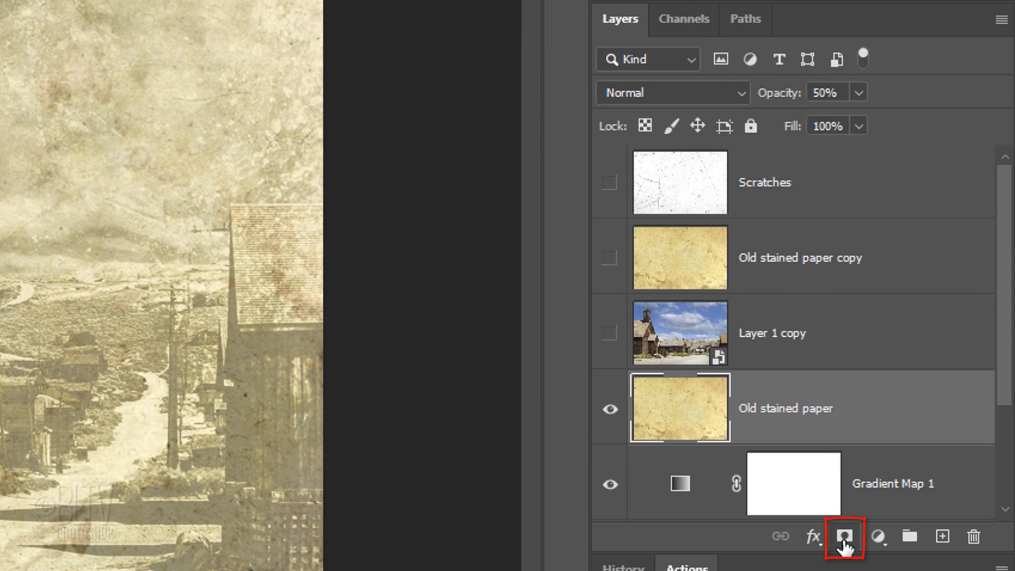
{"action": "left_click", "coordinate": [839, 537]}
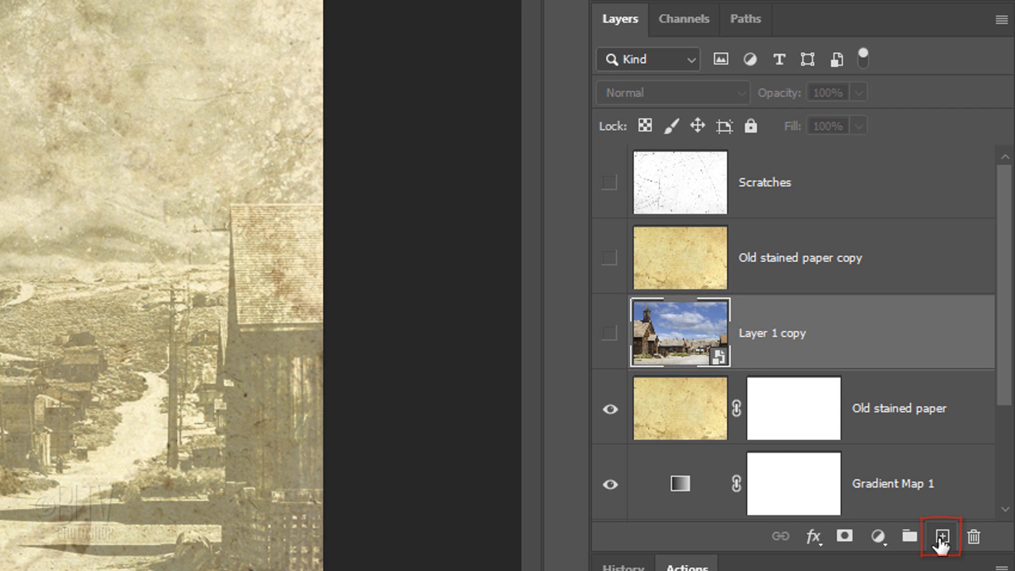
Step: Create Layer 2, load the Border channel as a selection and fill it with white
{"action": "left_click", "coordinate": [943, 536]}
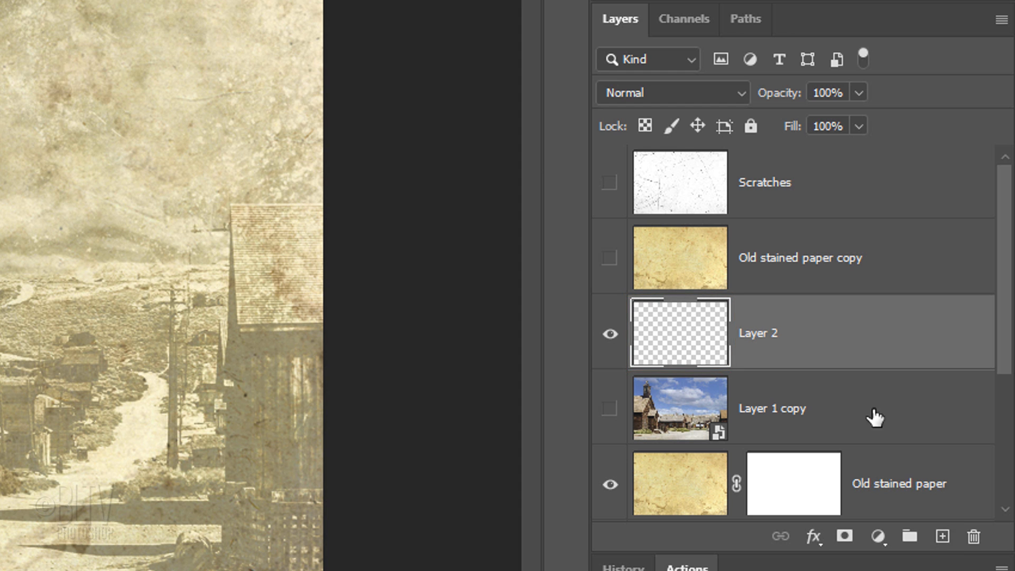
{"action": "left_click", "coordinate": [686, 19]}
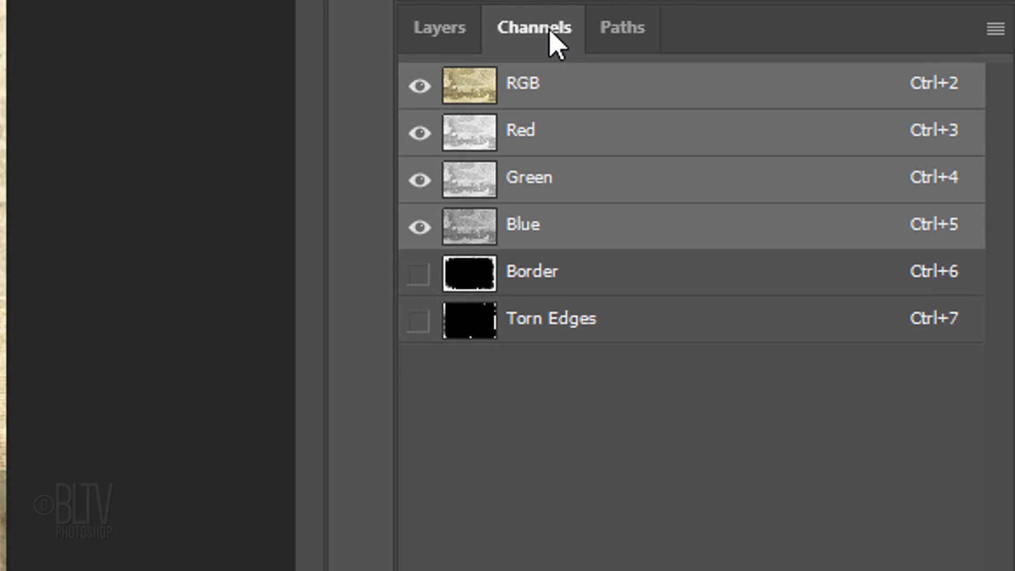
{"action": "left_click", "coordinate": [446, 283]}
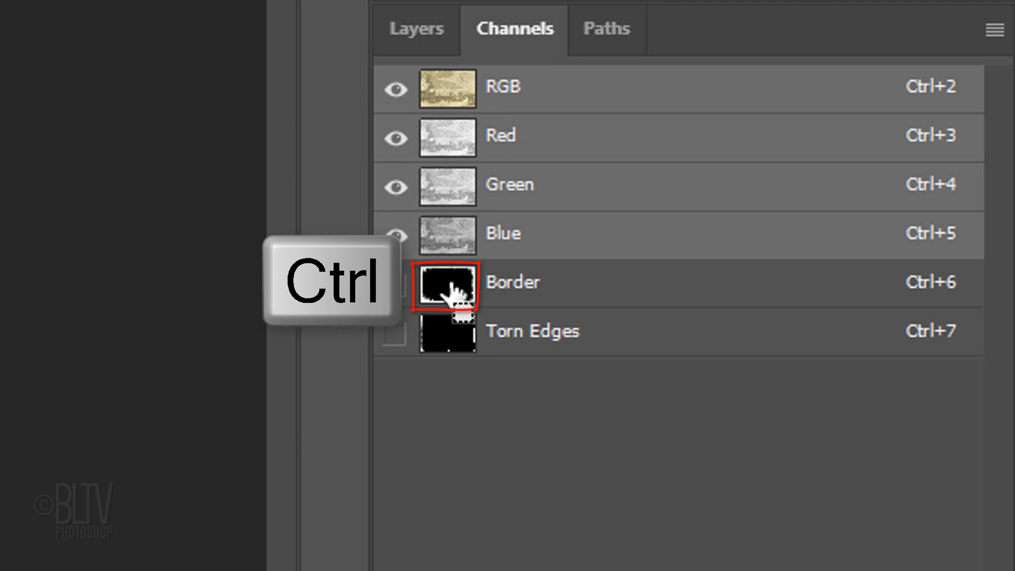
{"action": "left_click", "coordinate": [421, 30]}
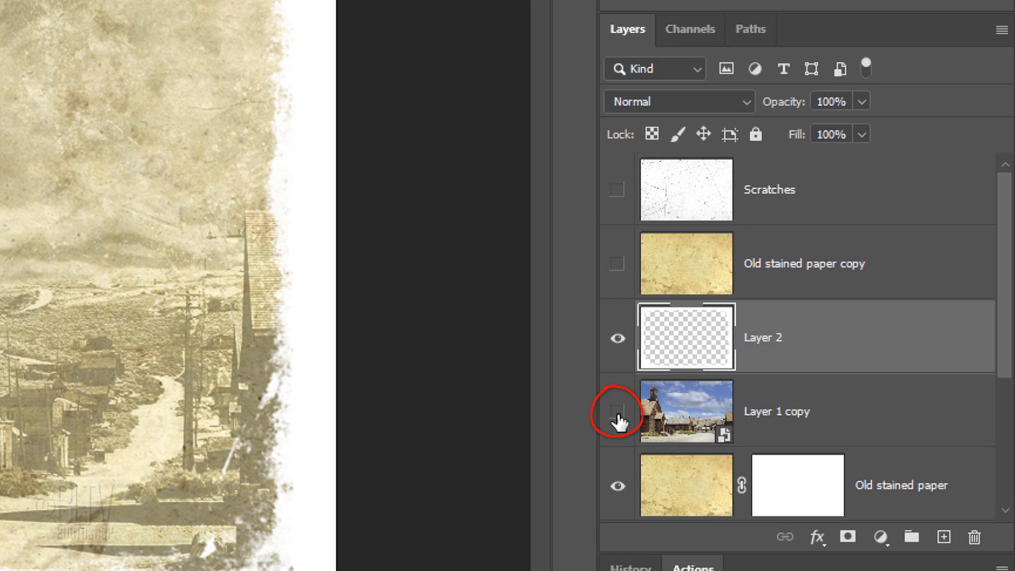
Step: Show Layer 1 copy and Apply Image the merged result into the stained paper mask with Multiply
{"action": "left_click", "coordinate": [617, 413]}
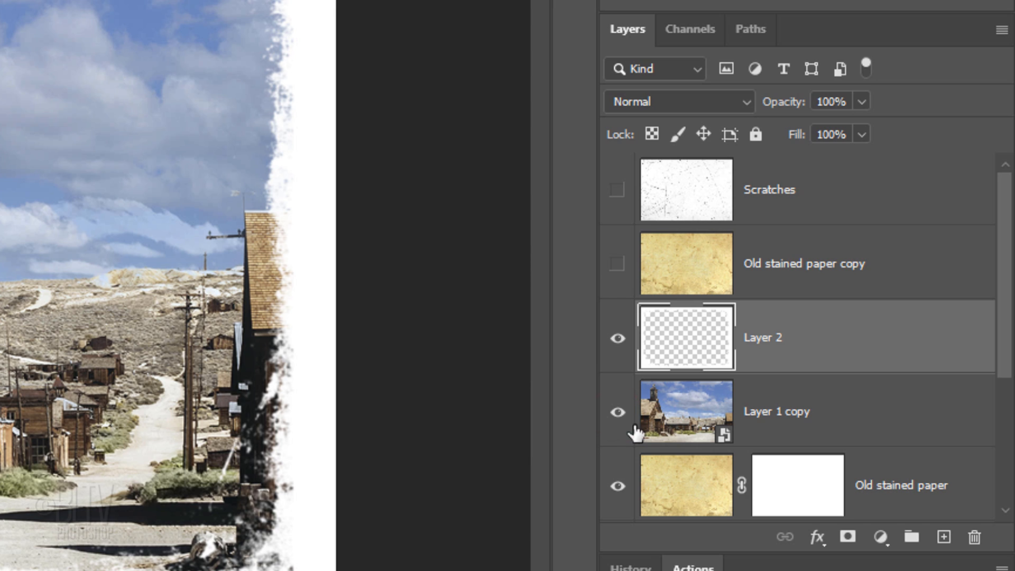
{"action": "left_click", "coordinate": [789, 499]}
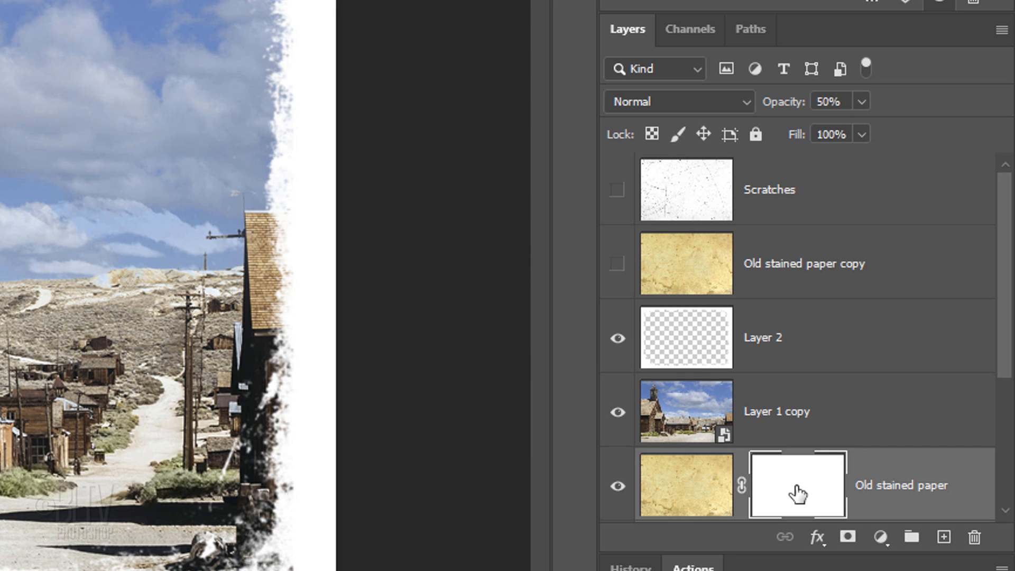
{"action": "left_click", "coordinate": [169, 16]}
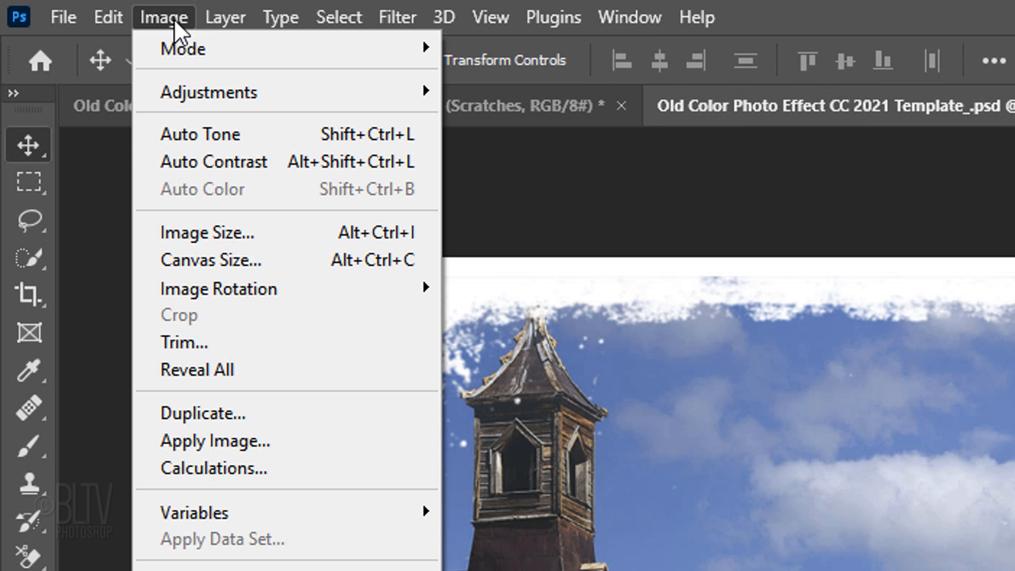
{"action": "mouse_move", "coordinate": [224, 456]}
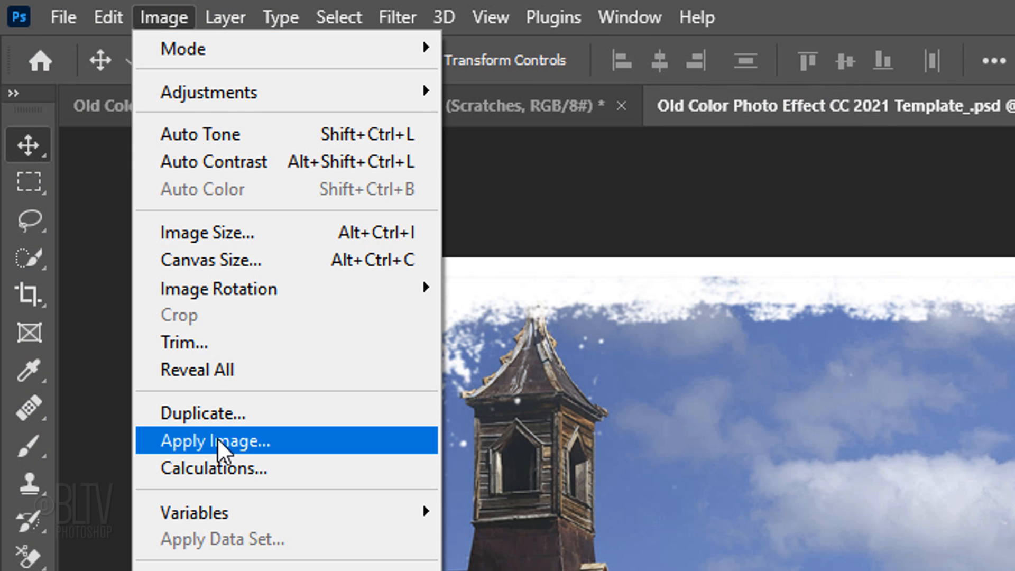
{"action": "left_click", "coordinate": [215, 442]}
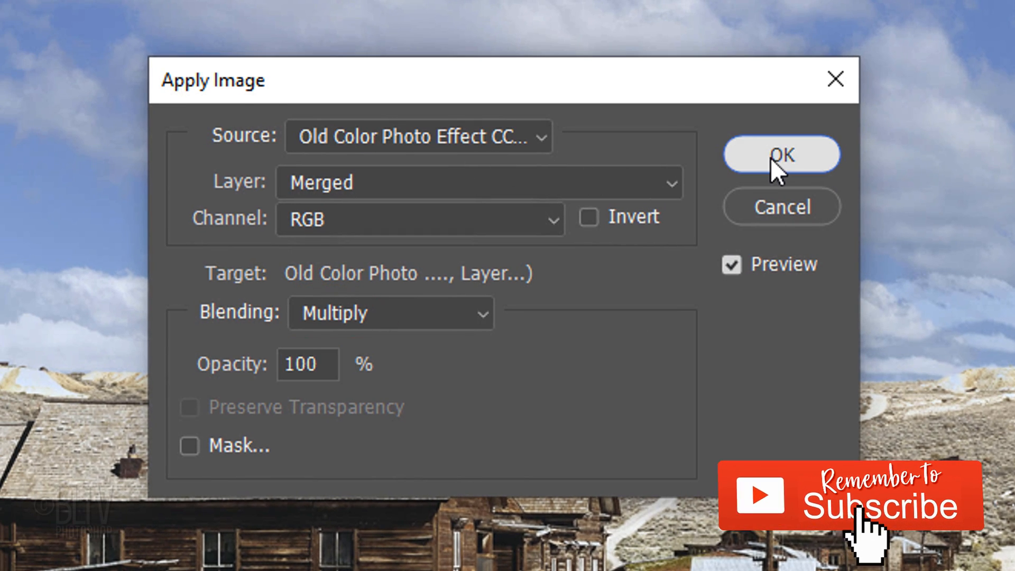
{"action": "left_click", "coordinate": [781, 155]}
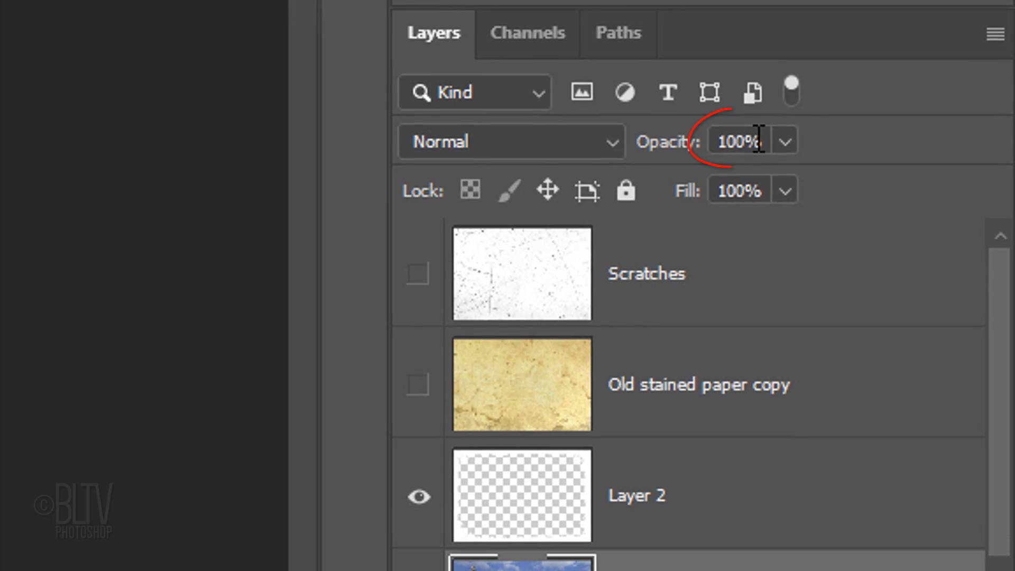
Step: Set Layer 1 copy to 65%, give it a hide-all mask and pick a psycho grunge brush to paint colour back
{"action": "type", "text": "65%"}
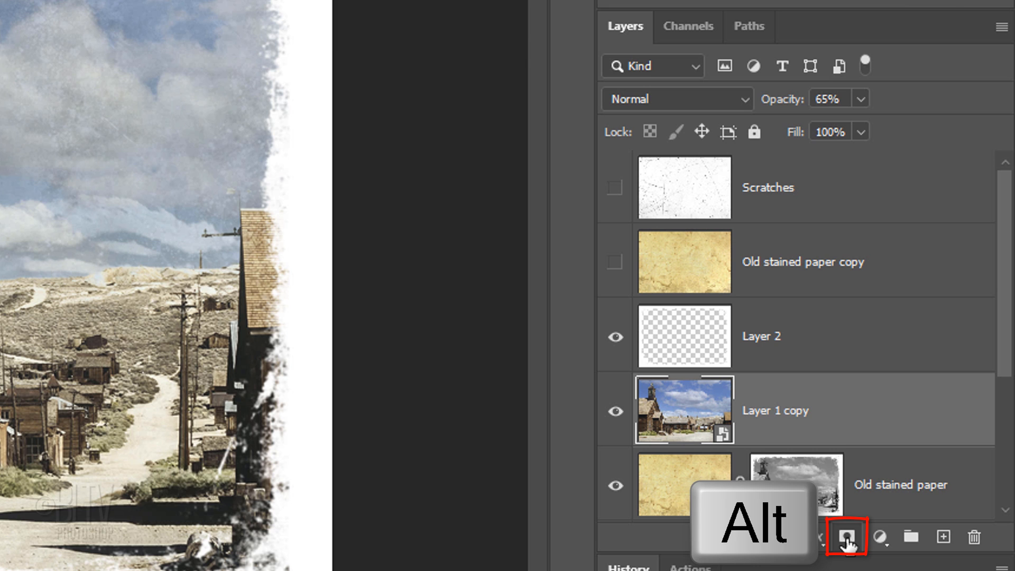
{"action": "left_click", "coordinate": [846, 537]}
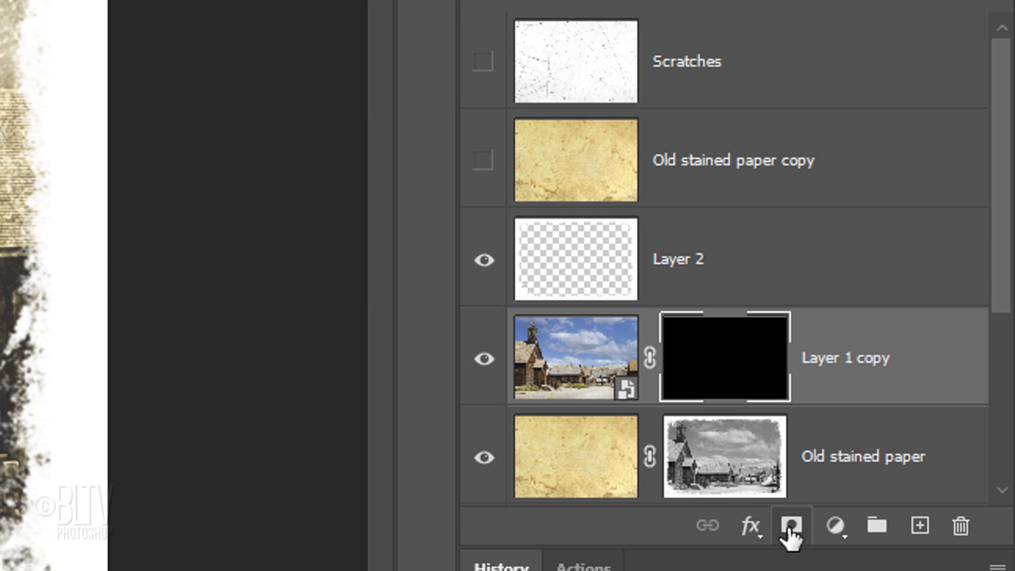
{"action": "left_click", "coordinate": [724, 464]}
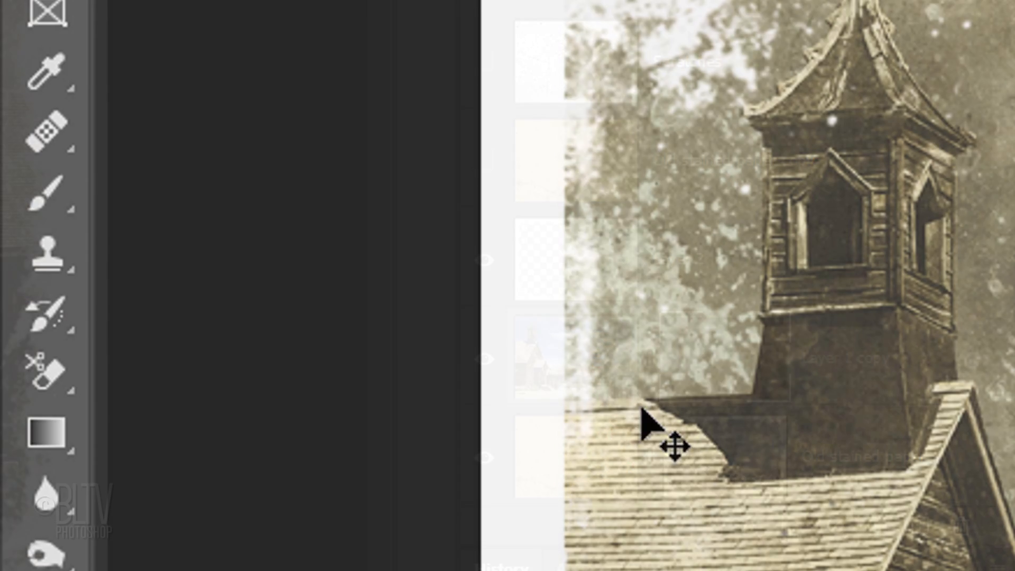
{"action": "left_click", "coordinate": [46, 190]}
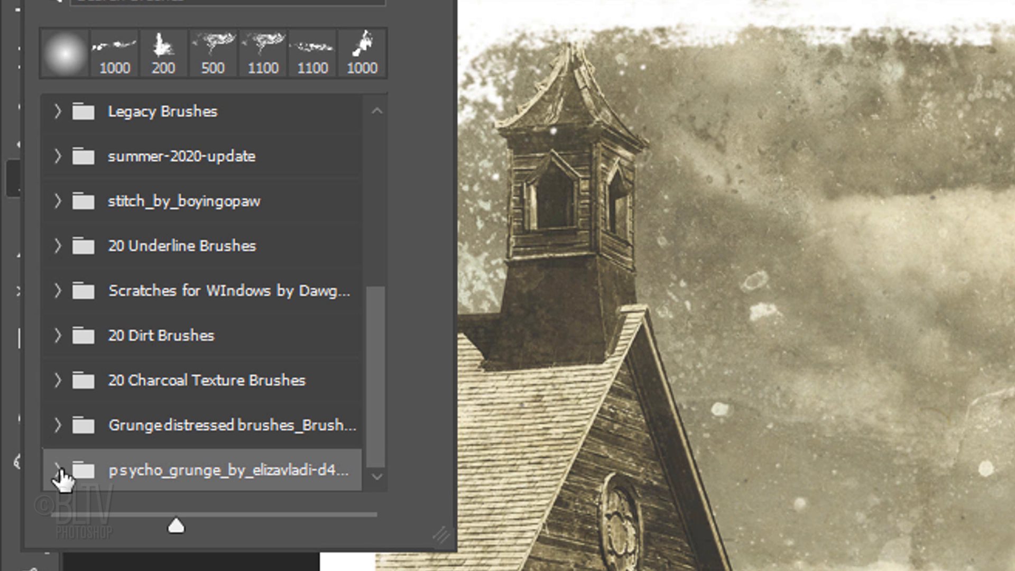
{"action": "left_click", "coordinate": [58, 470]}
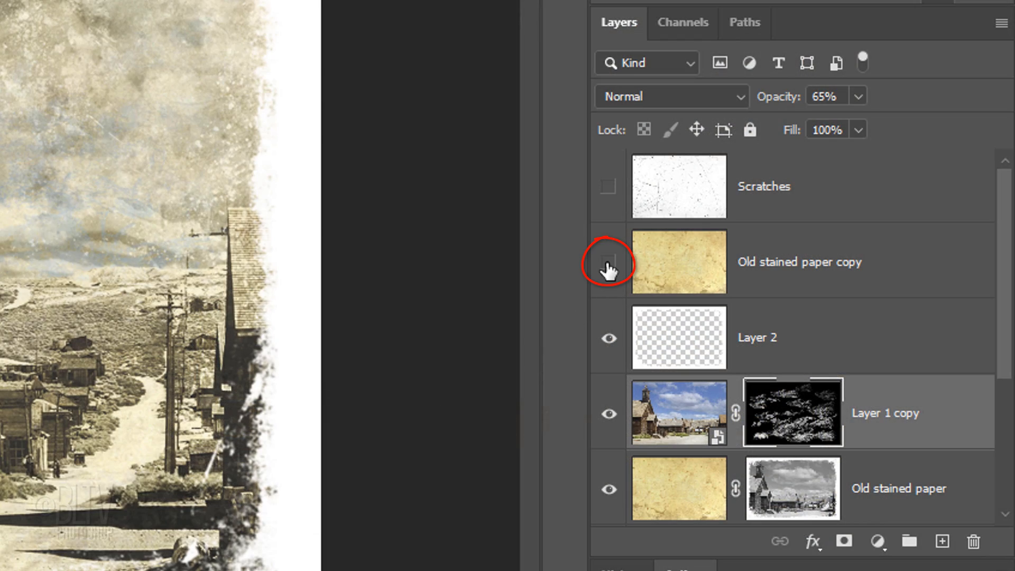
Step: Show Old stained paper copy and blend it with Darker Color at 65%
{"action": "left_click", "coordinate": [608, 265]}
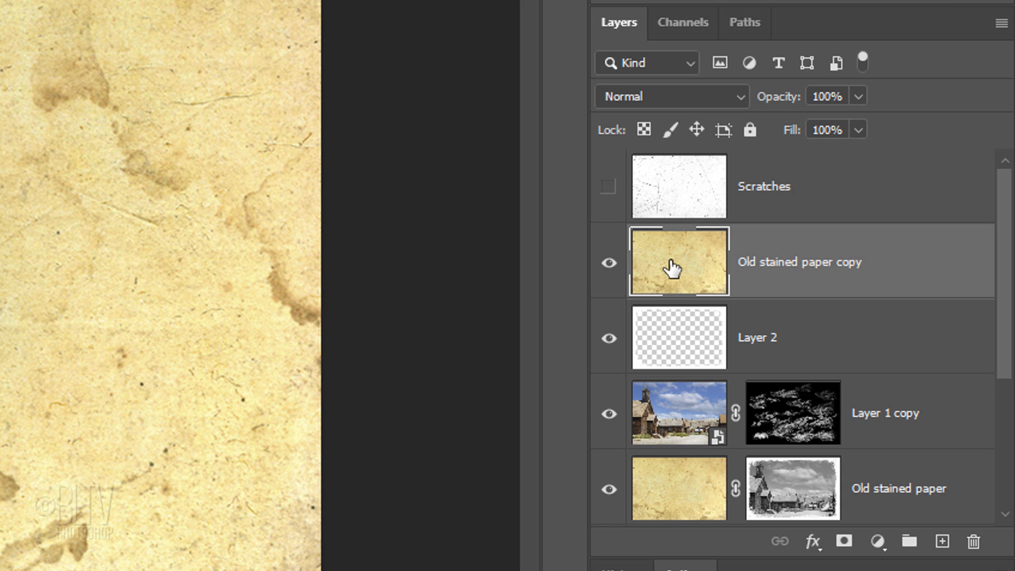
{"action": "left_click", "coordinate": [672, 96]}
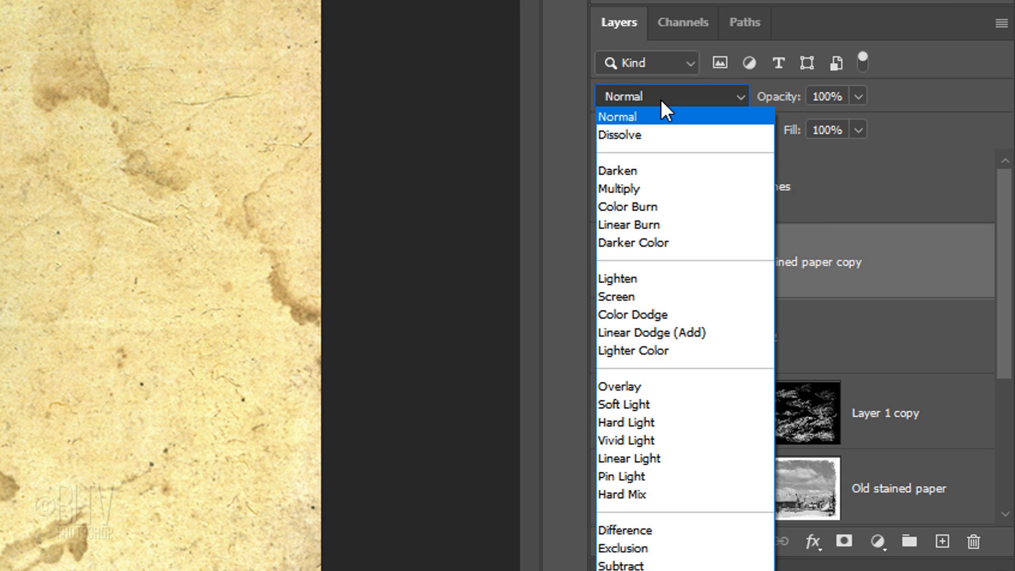
{"action": "left_click", "coordinate": [632, 242]}
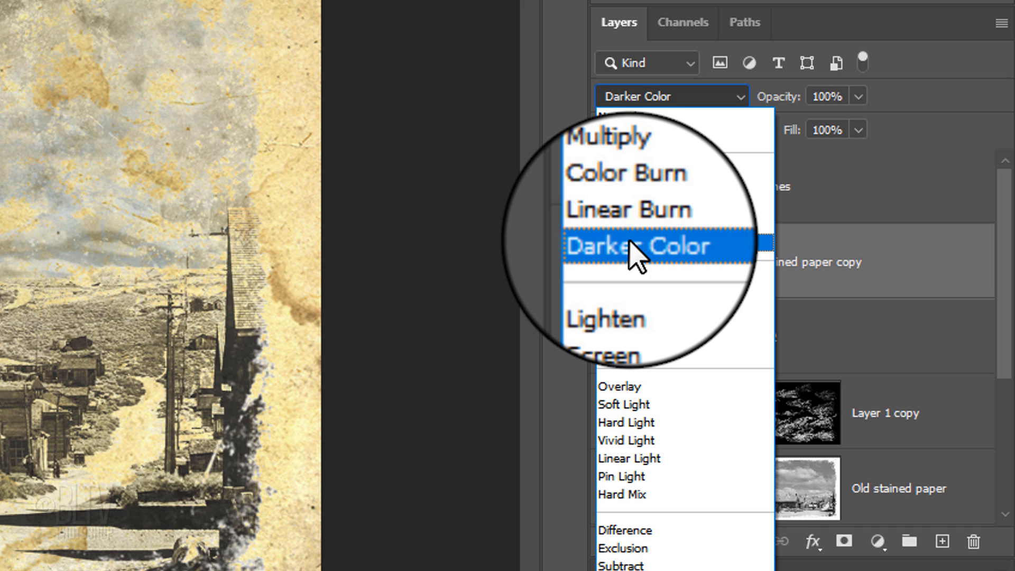
{"action": "left_click", "coordinate": [641, 245]}
{"action": "type", "text": "65"}
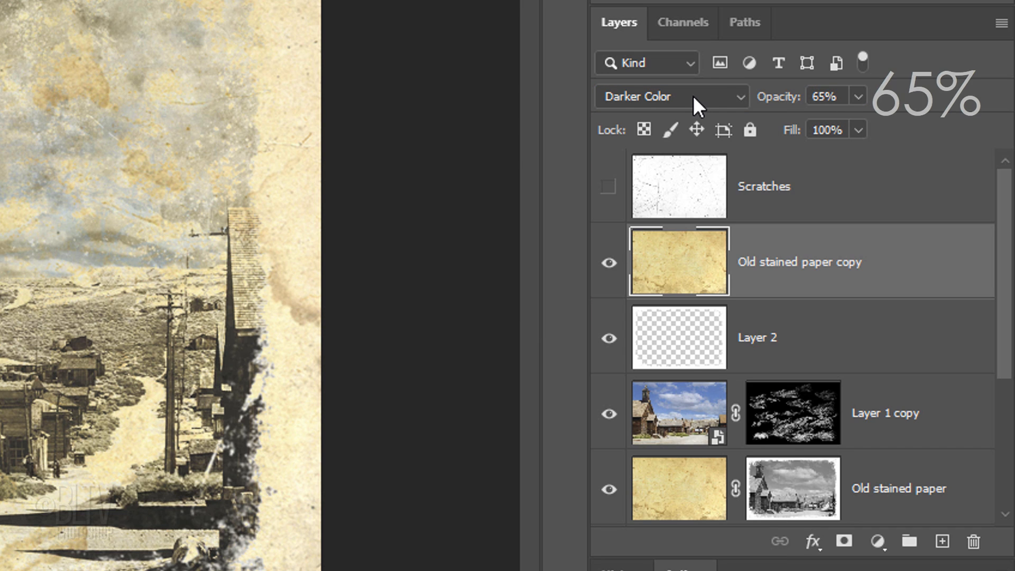
Step: Show the Scratches layer and blend it with Divide at 50%
{"action": "left_click", "coordinate": [609, 186]}
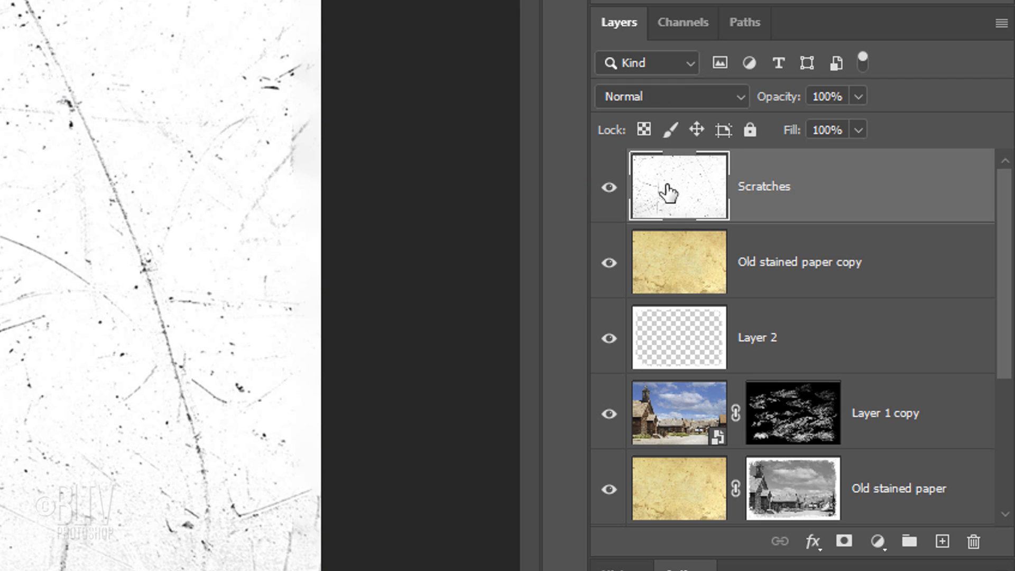
{"action": "left_click", "coordinate": [671, 95]}
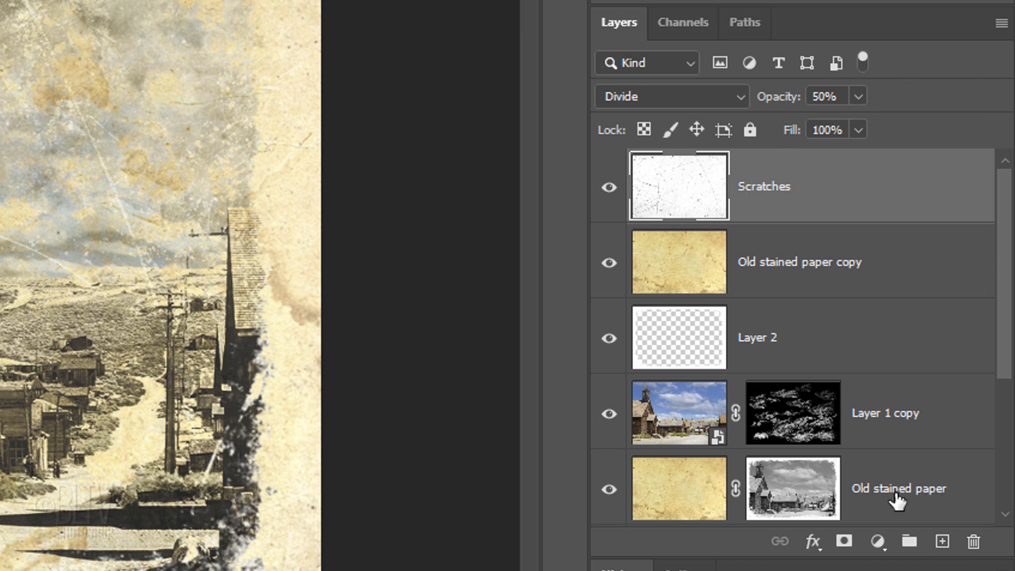
Step: Add empty Layer 3 above Scratches and load the Torn Edges channel as a selection
{"action": "left_click", "coordinate": [939, 541]}
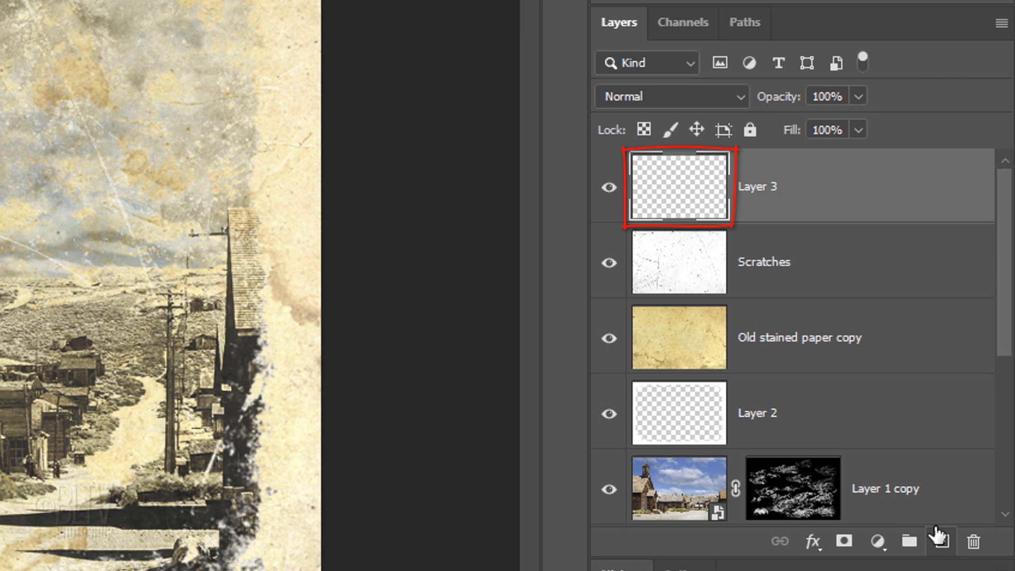
{"action": "left_click", "coordinate": [684, 23]}
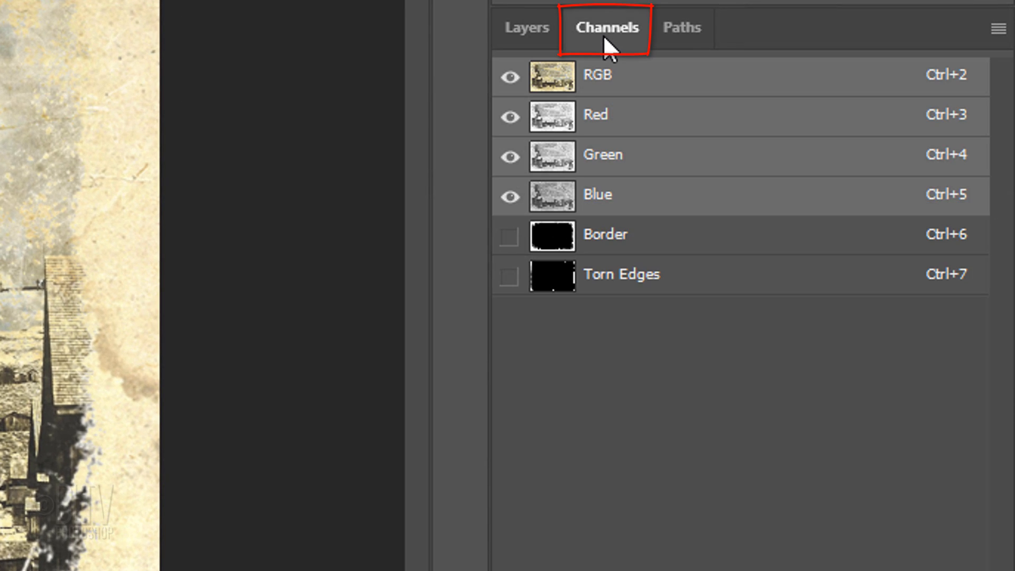
{"action": "left_click", "coordinate": [552, 275]}
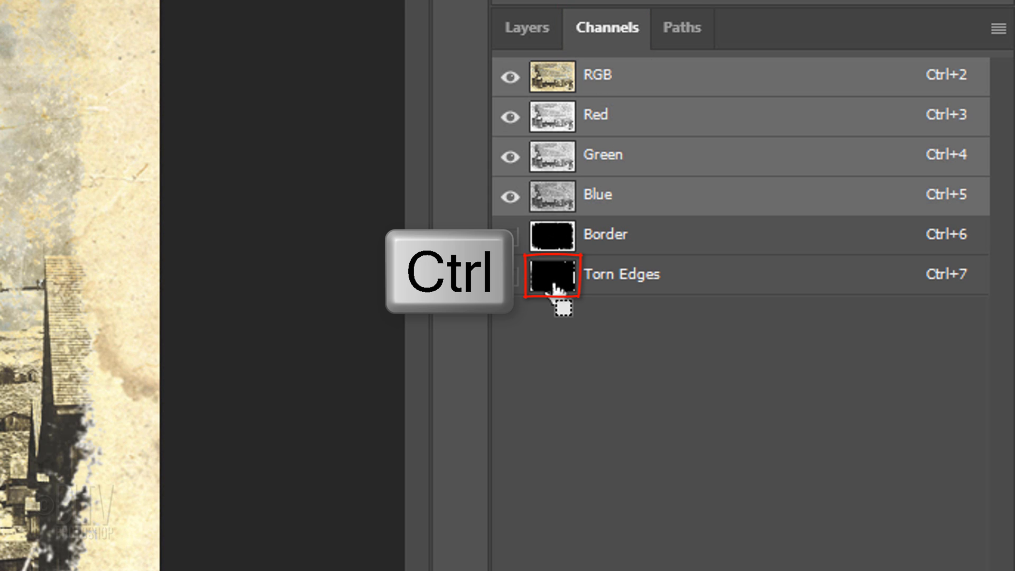
{"action": "left_click", "coordinate": [552, 274]}
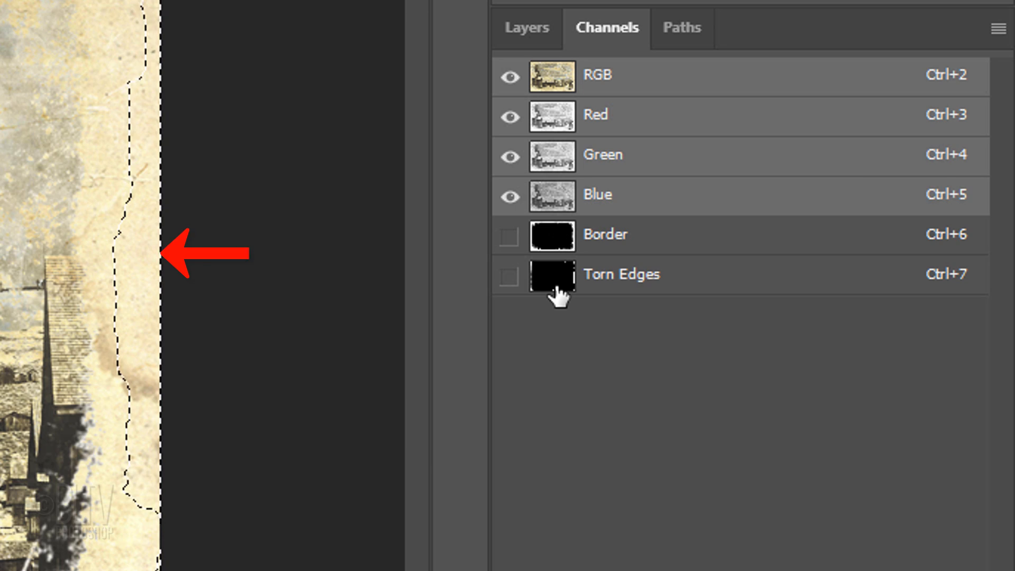
{"action": "left_click", "coordinate": [525, 28]}
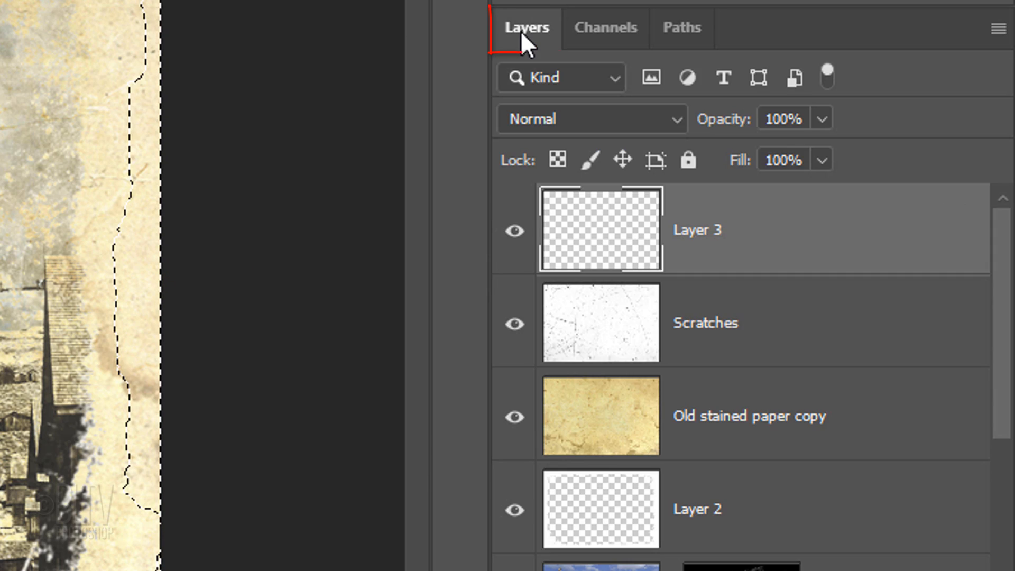
{"action": "left_click", "coordinate": [590, 243]}
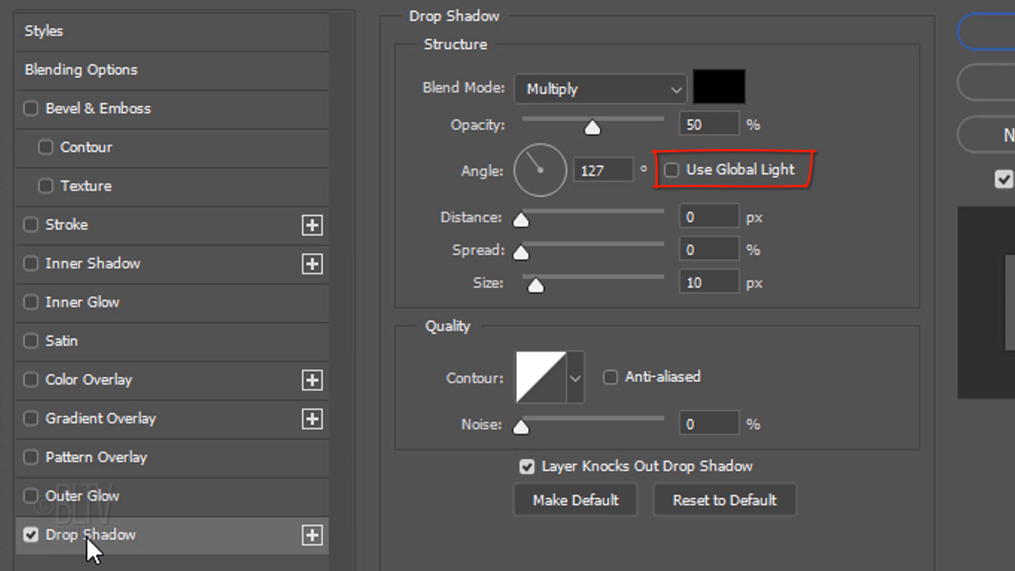
Step: Add Drop Shadow (distance 0, size 10) and 10% Linear Burn Outer Glow, then rename the layer 'Torn Edges'
{"action": "left_click", "coordinate": [600, 170]}
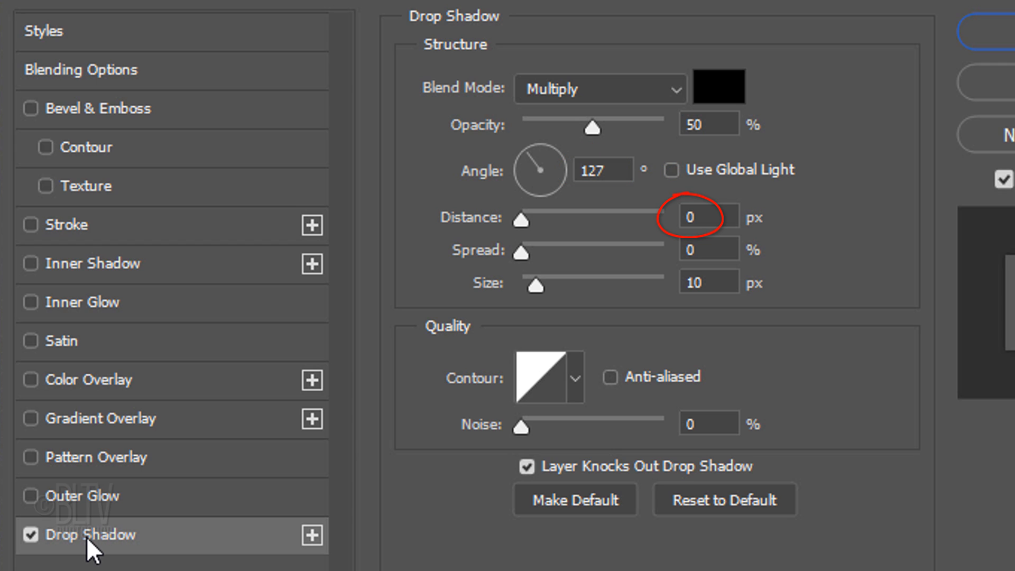
{"action": "left_click", "coordinate": [709, 249]}
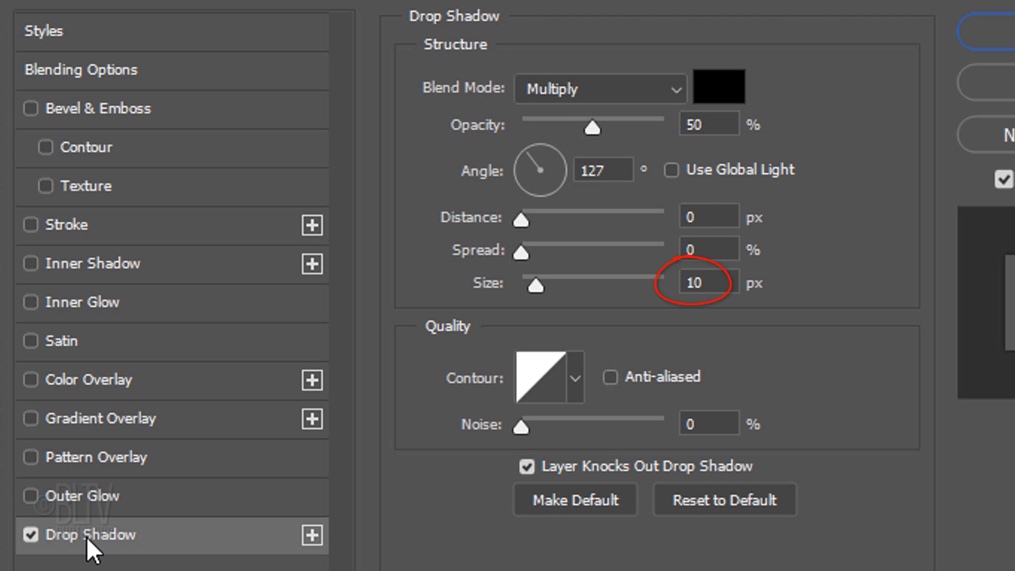
{"action": "left_click", "coordinate": [542, 380]}
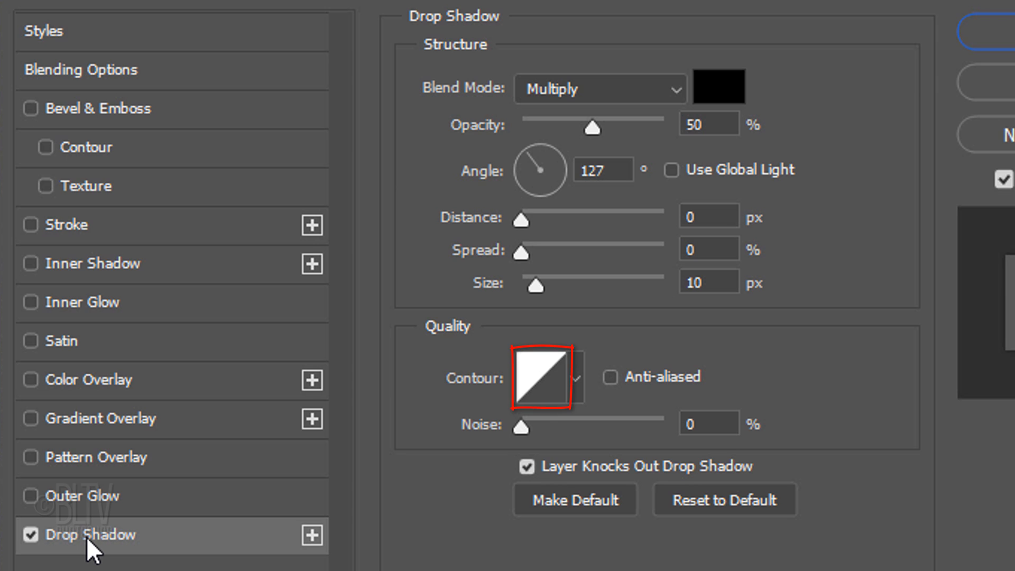
{"action": "left_click", "coordinate": [69, 495]}
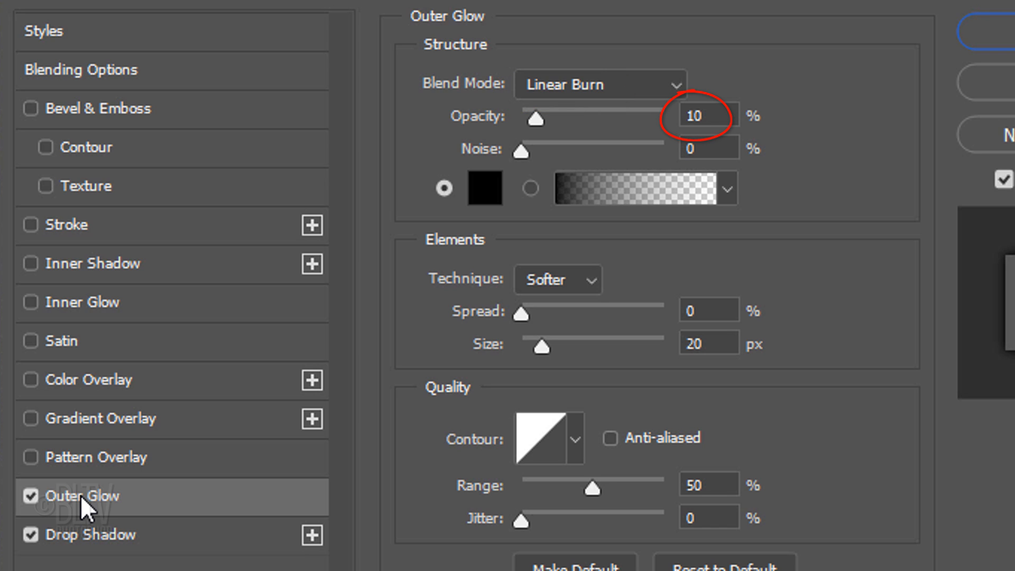
{"action": "left_click", "coordinate": [482, 188]}
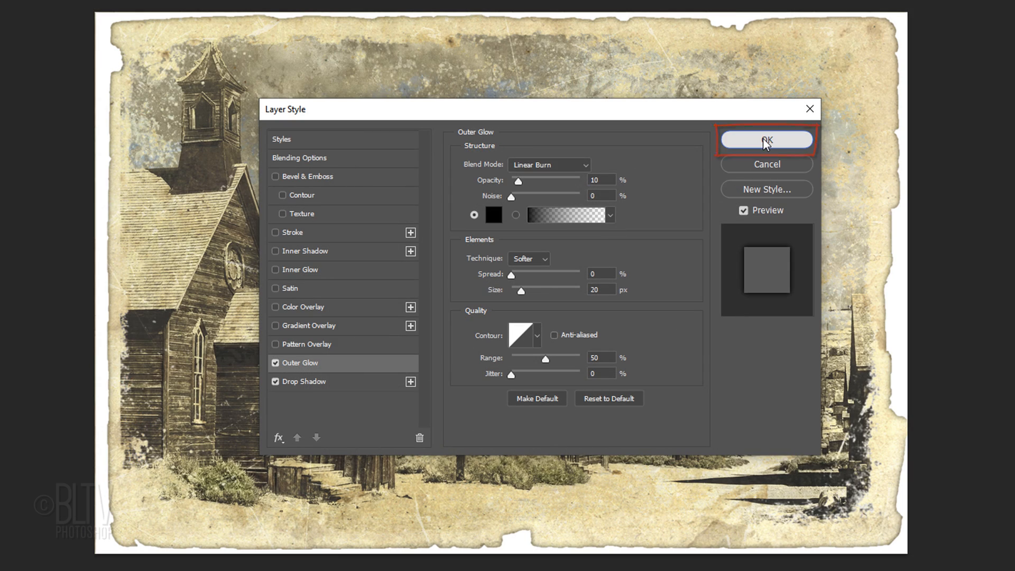
{"action": "left_click", "coordinate": [767, 140]}
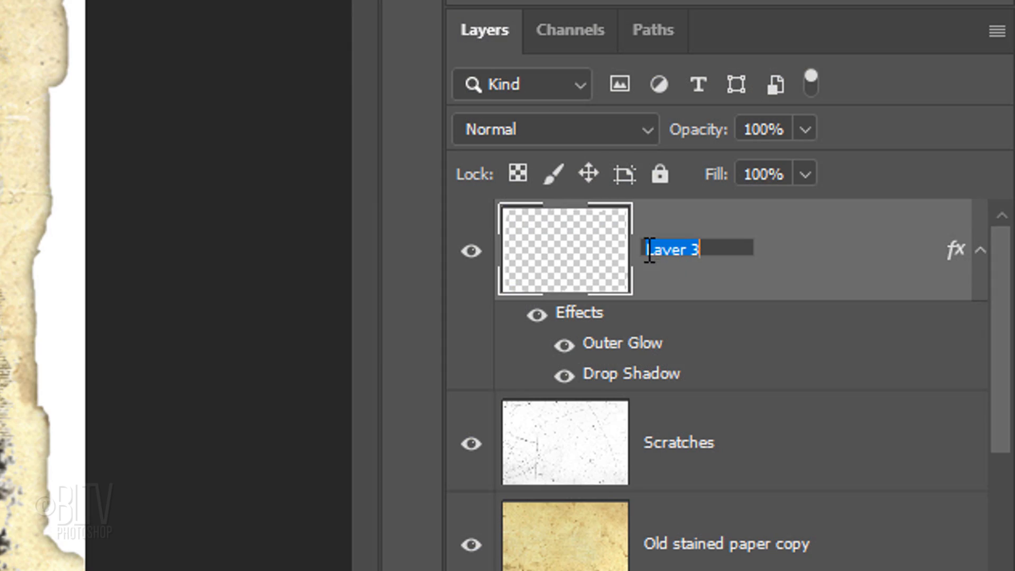
{"action": "type", "text": "Torn Edges"}
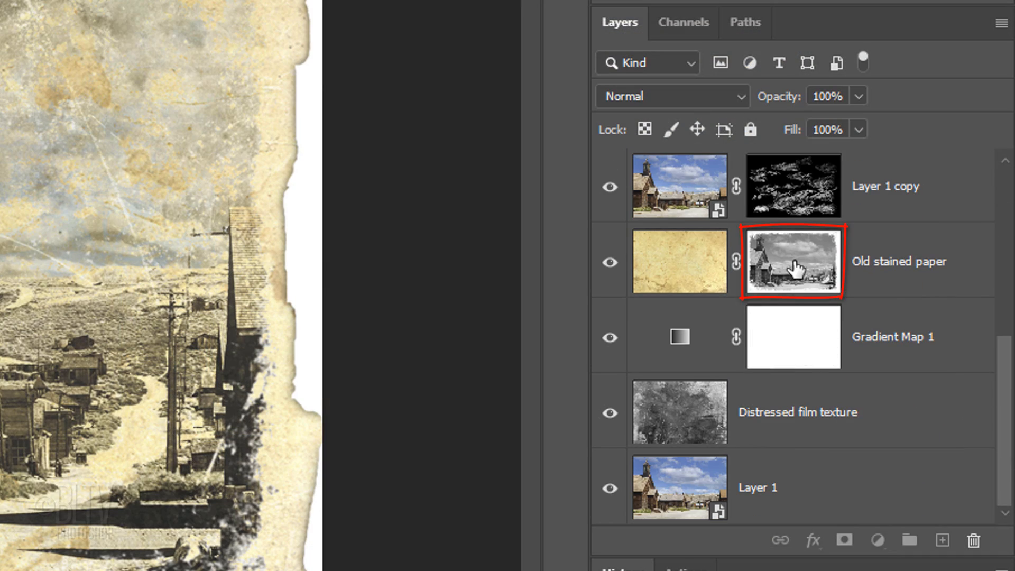
Step: Run Levels on the Old stained paper mask with the white input lowered to 200
{"action": "left_click", "coordinate": [829, 95]}
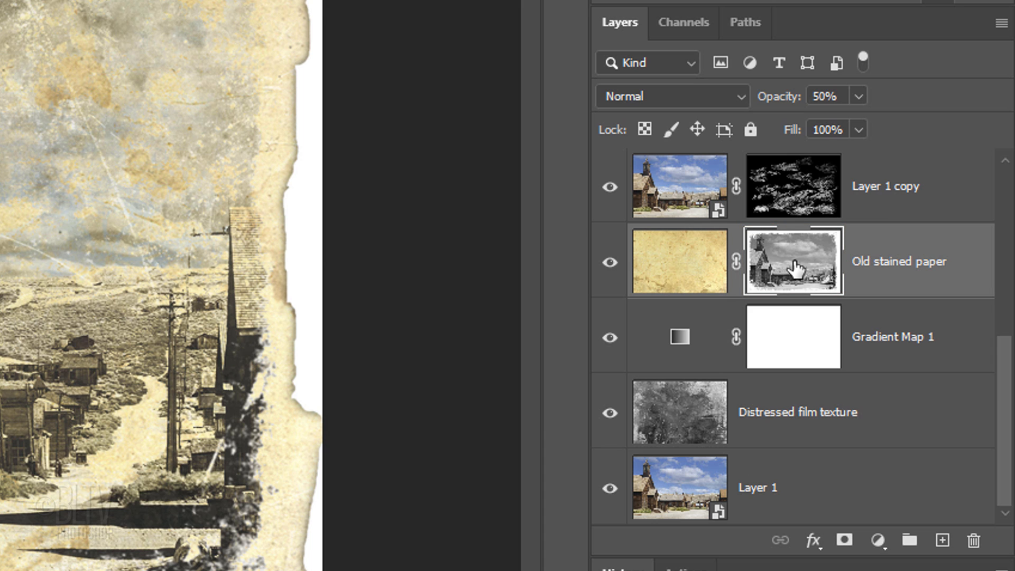
{"action": "key", "text": "Ctrl+L"}
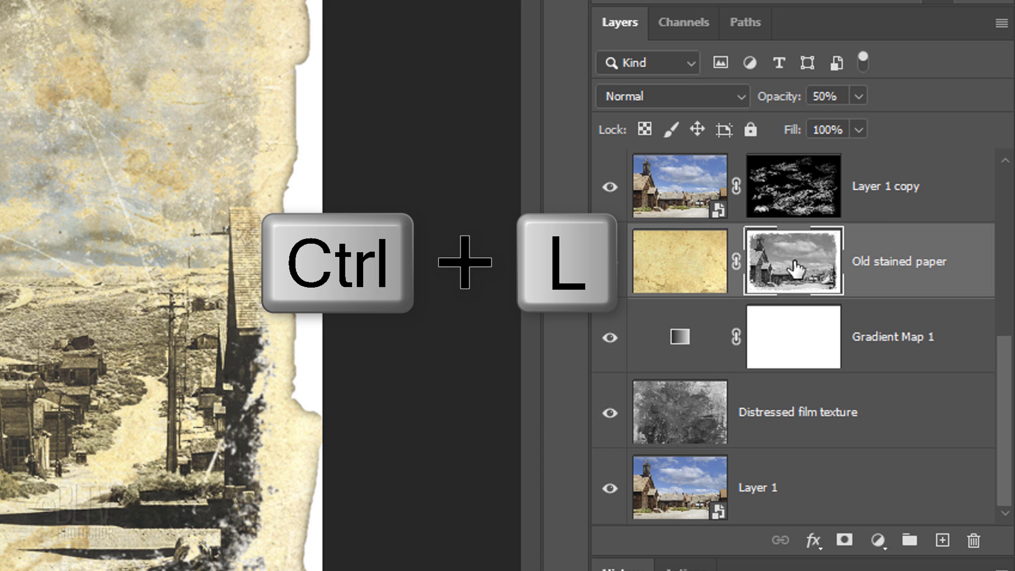
{"action": "key", "text": "Ctrl+L"}
{"action": "type", "text": "2"}
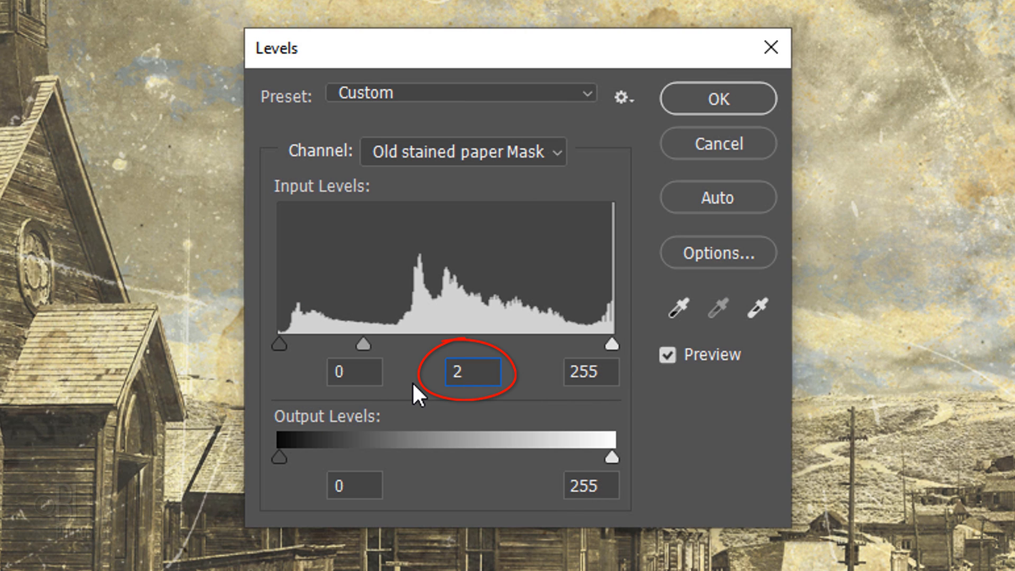
{"action": "left_click", "coordinate": [591, 372]}
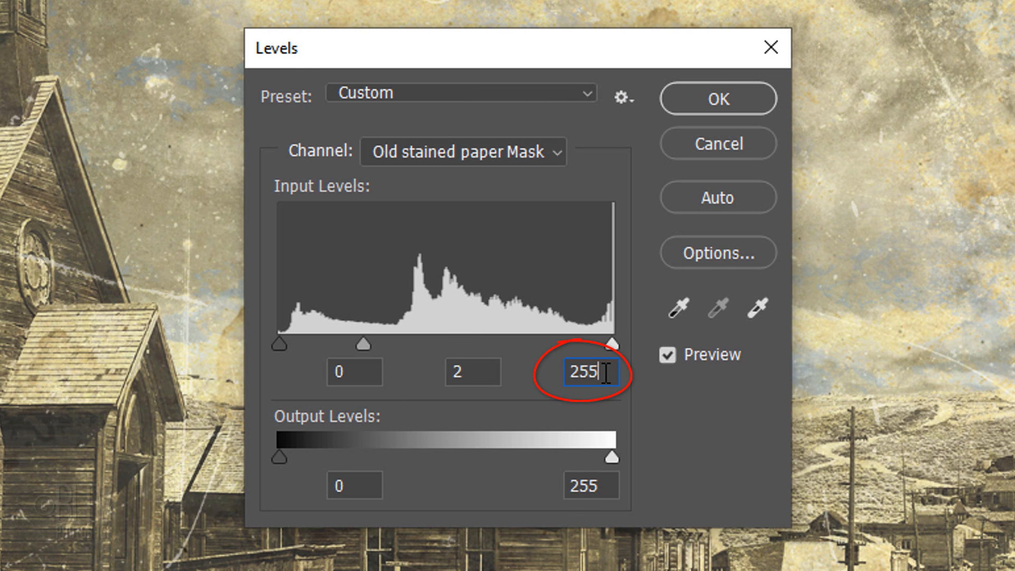
{"action": "type", "text": "200"}
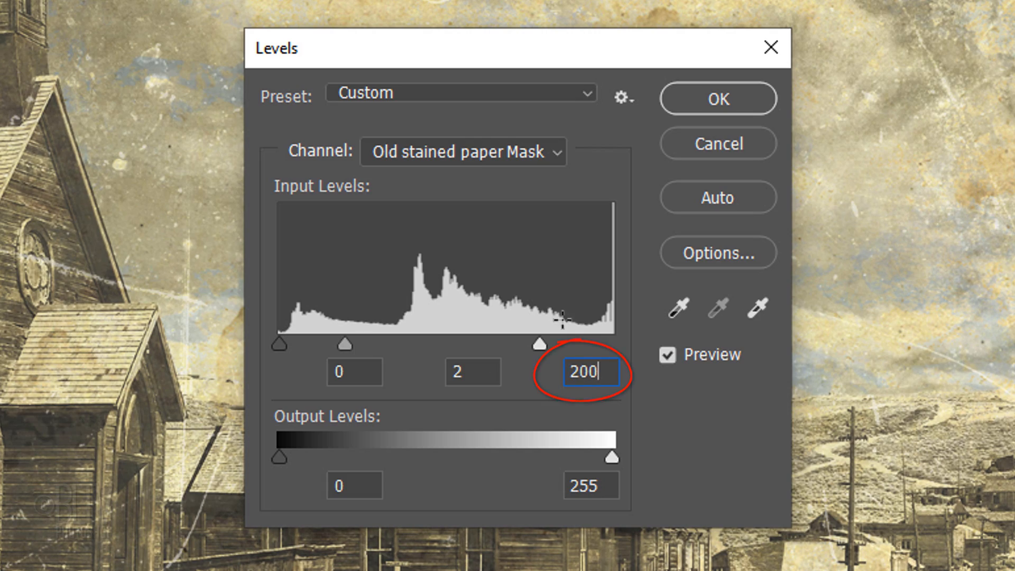